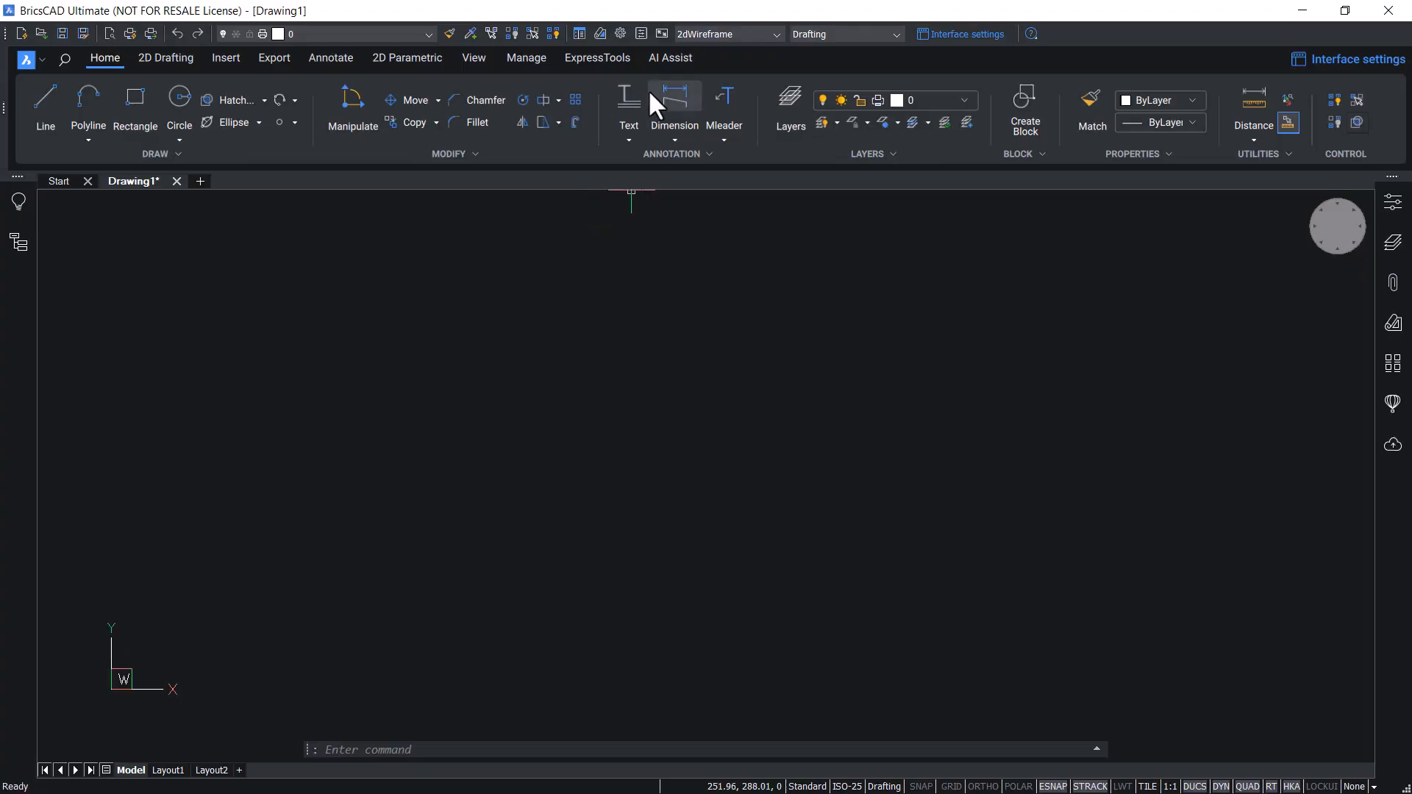
Switch the ribbon to the ExpressTools tab above the blank Drawing1.
click(596, 57)
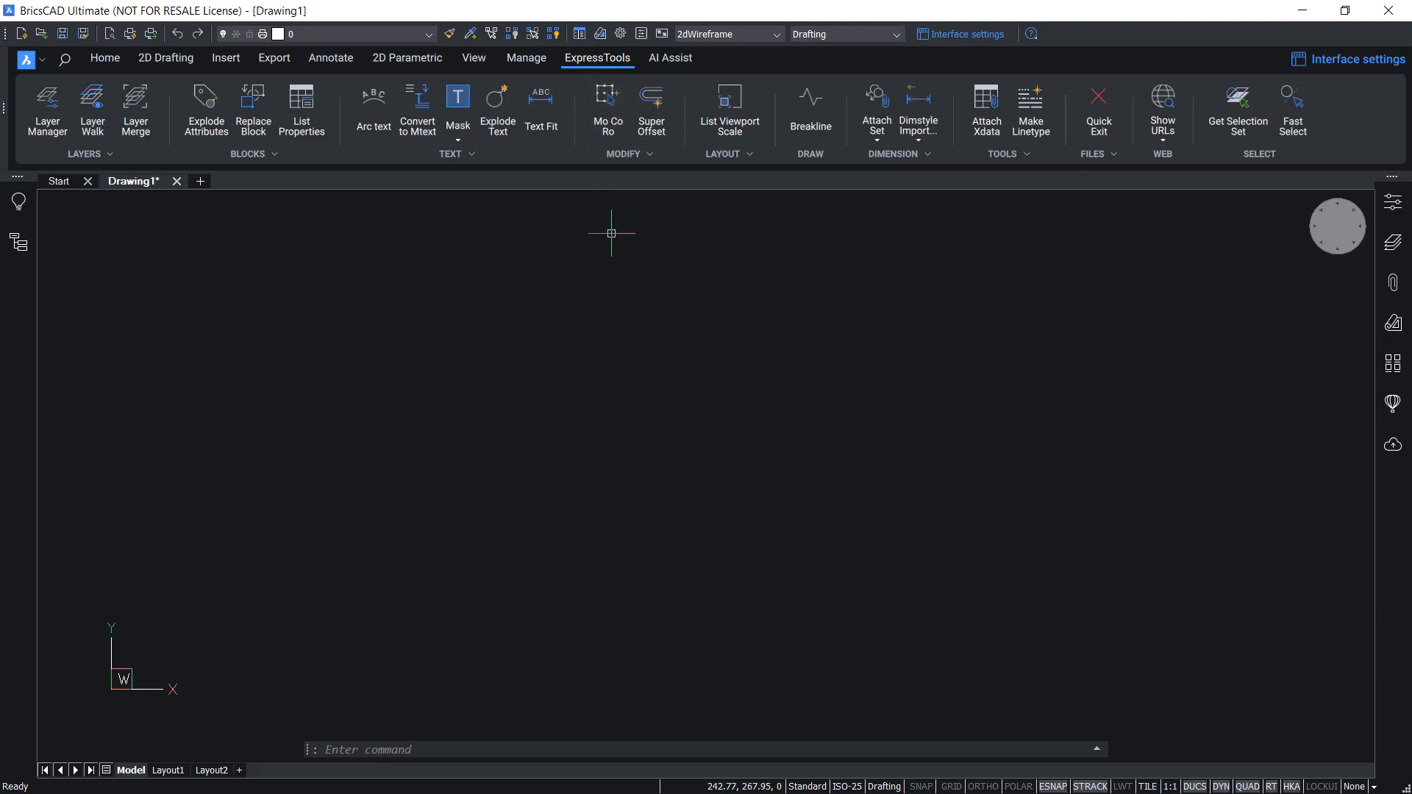
mouse_move(610, 235)
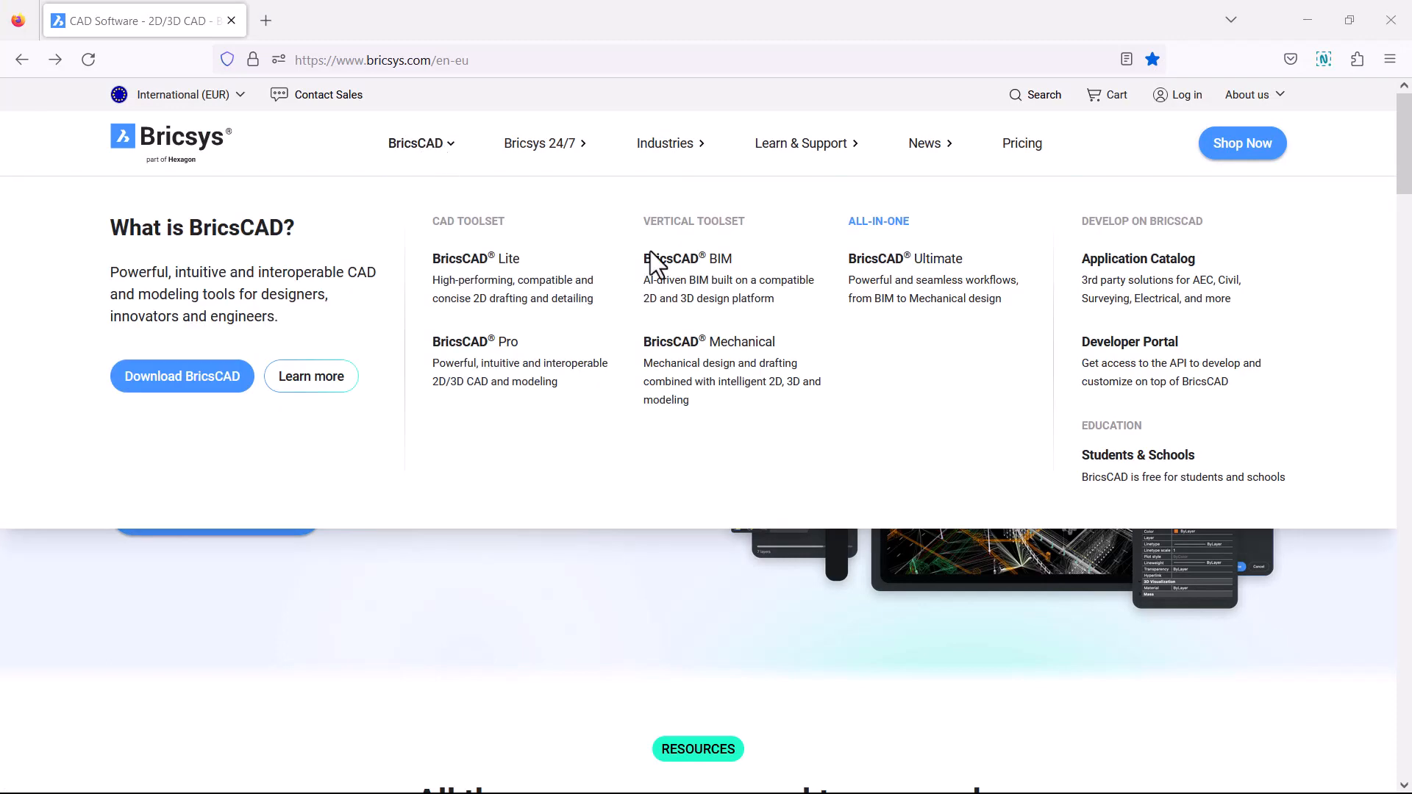
mouse_move(1152, 288)
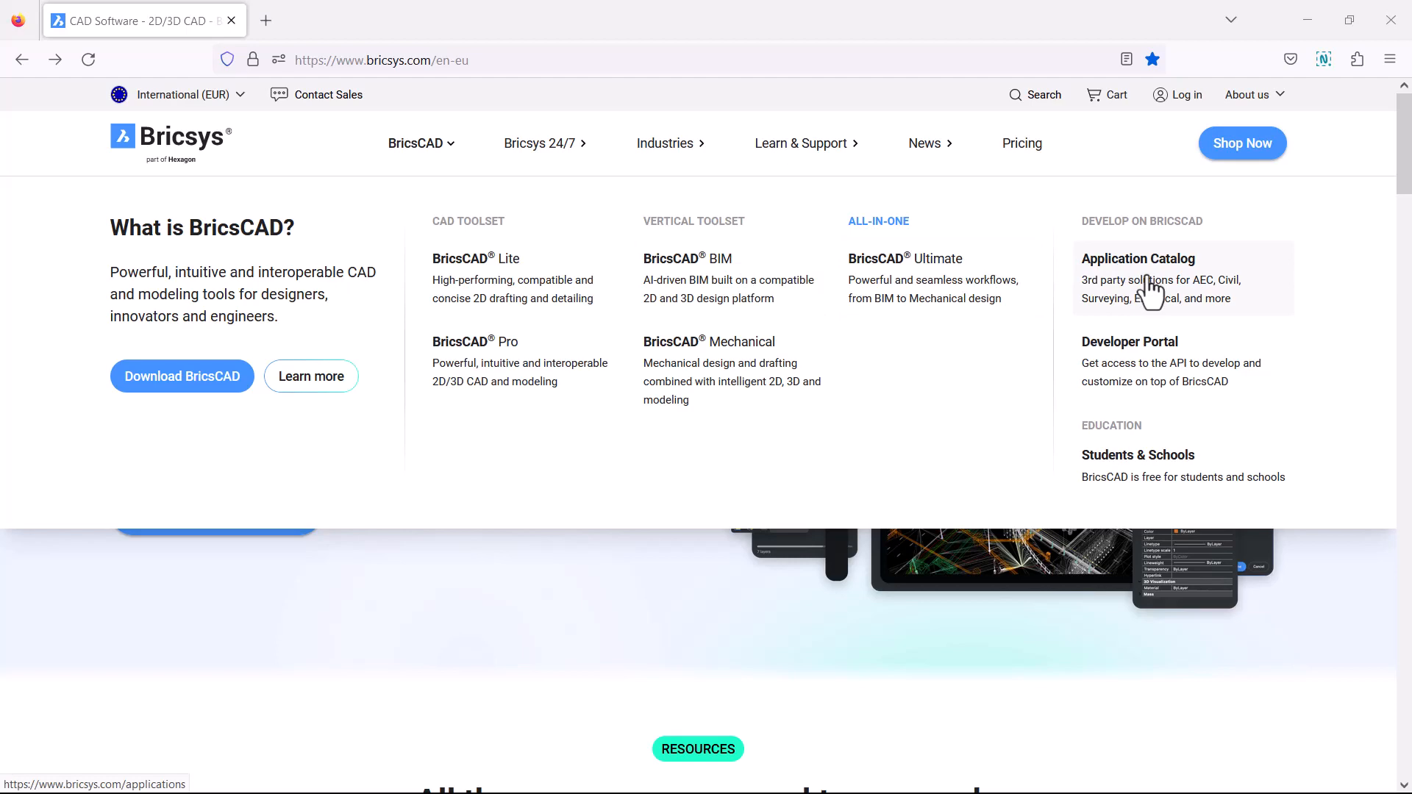
Go from the Bricsys Application Catalog to the Express Tools listing.
click(1138, 258)
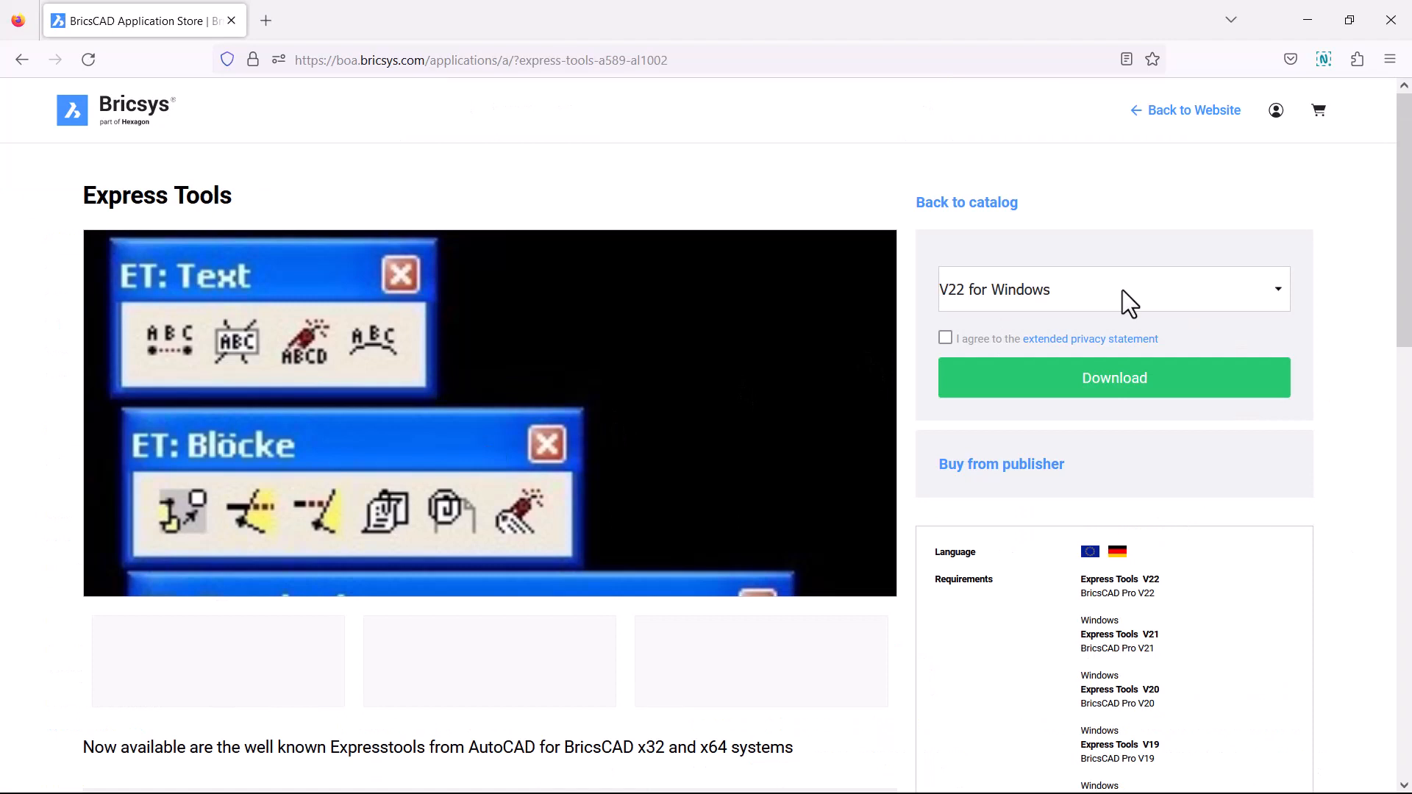
click(1113, 289)
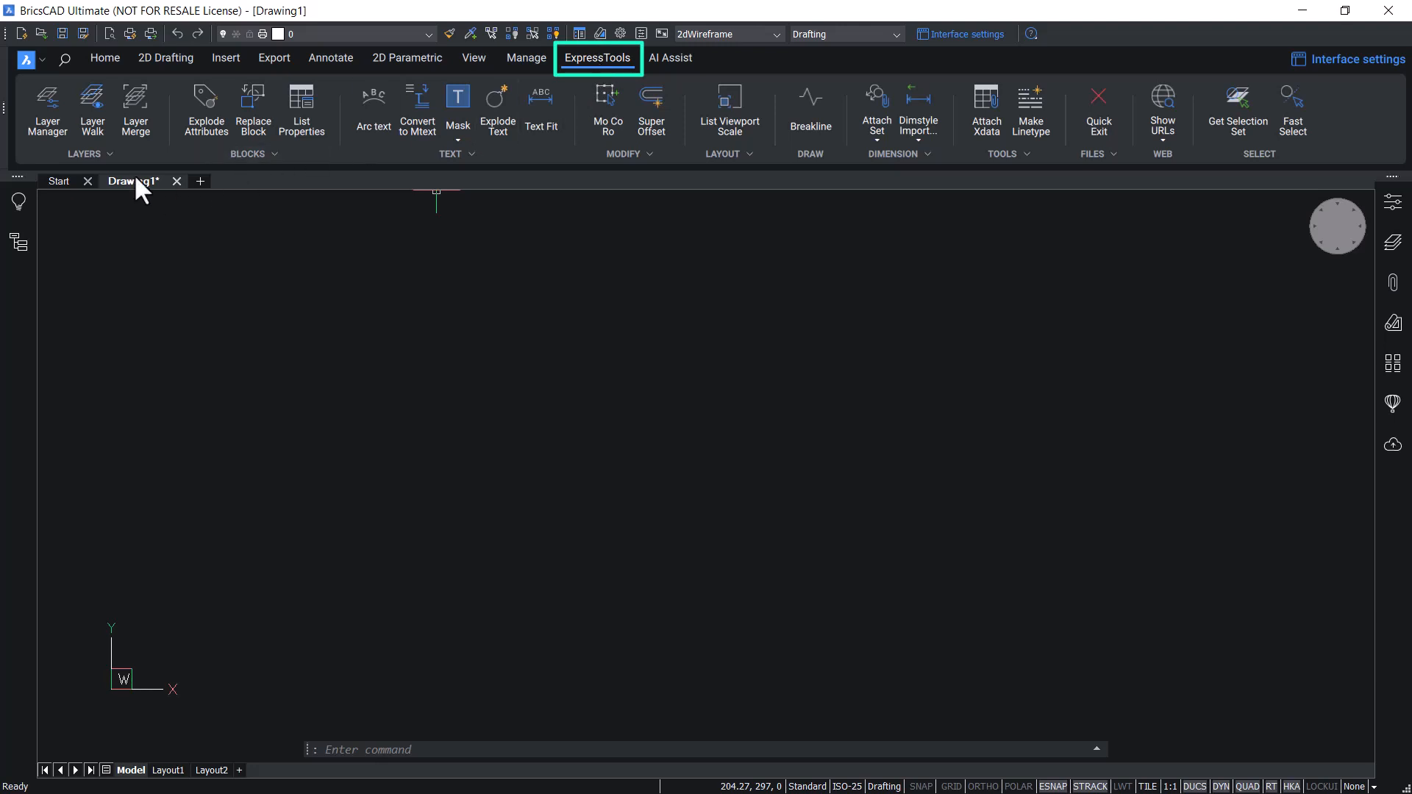
mouse_move(706, 153)
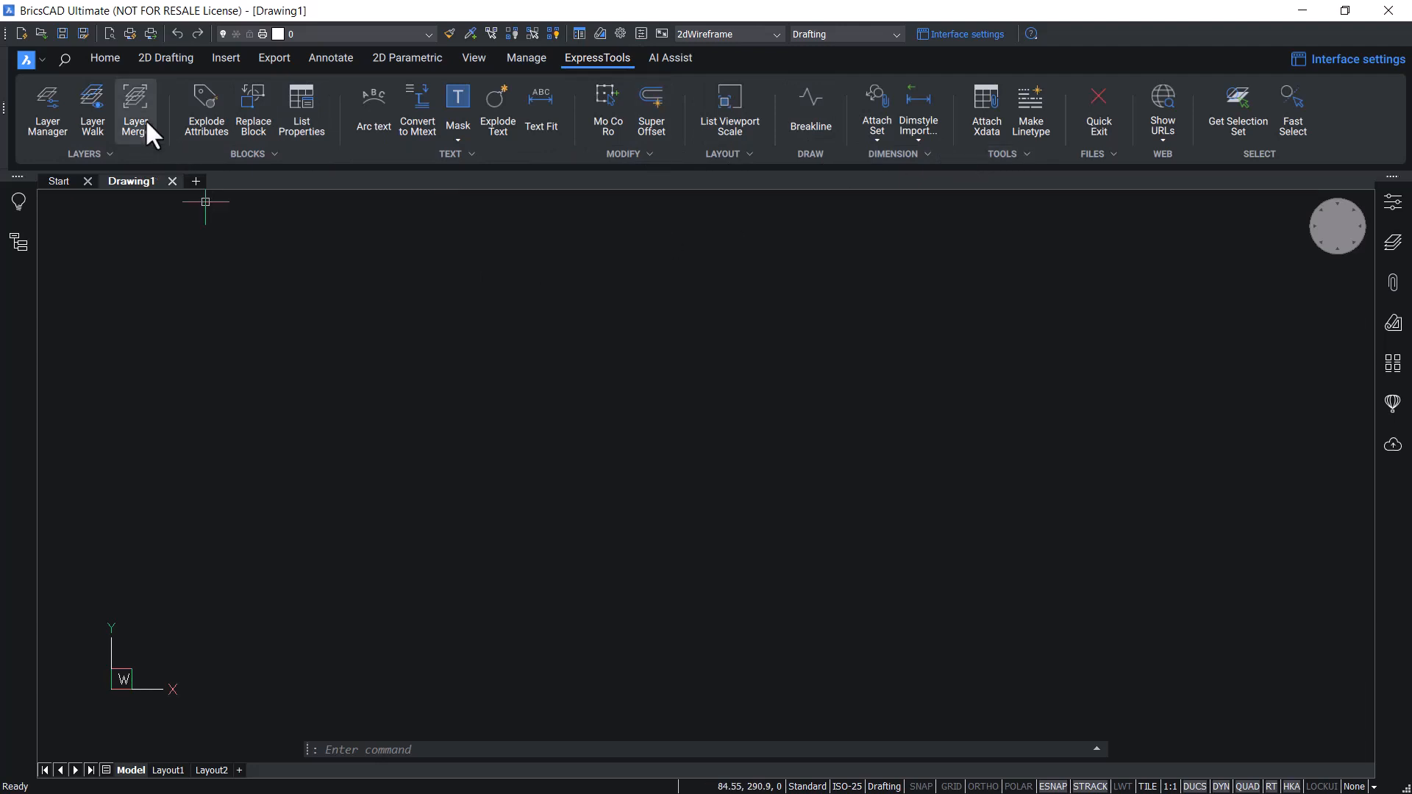
mouse_move(282, 169)
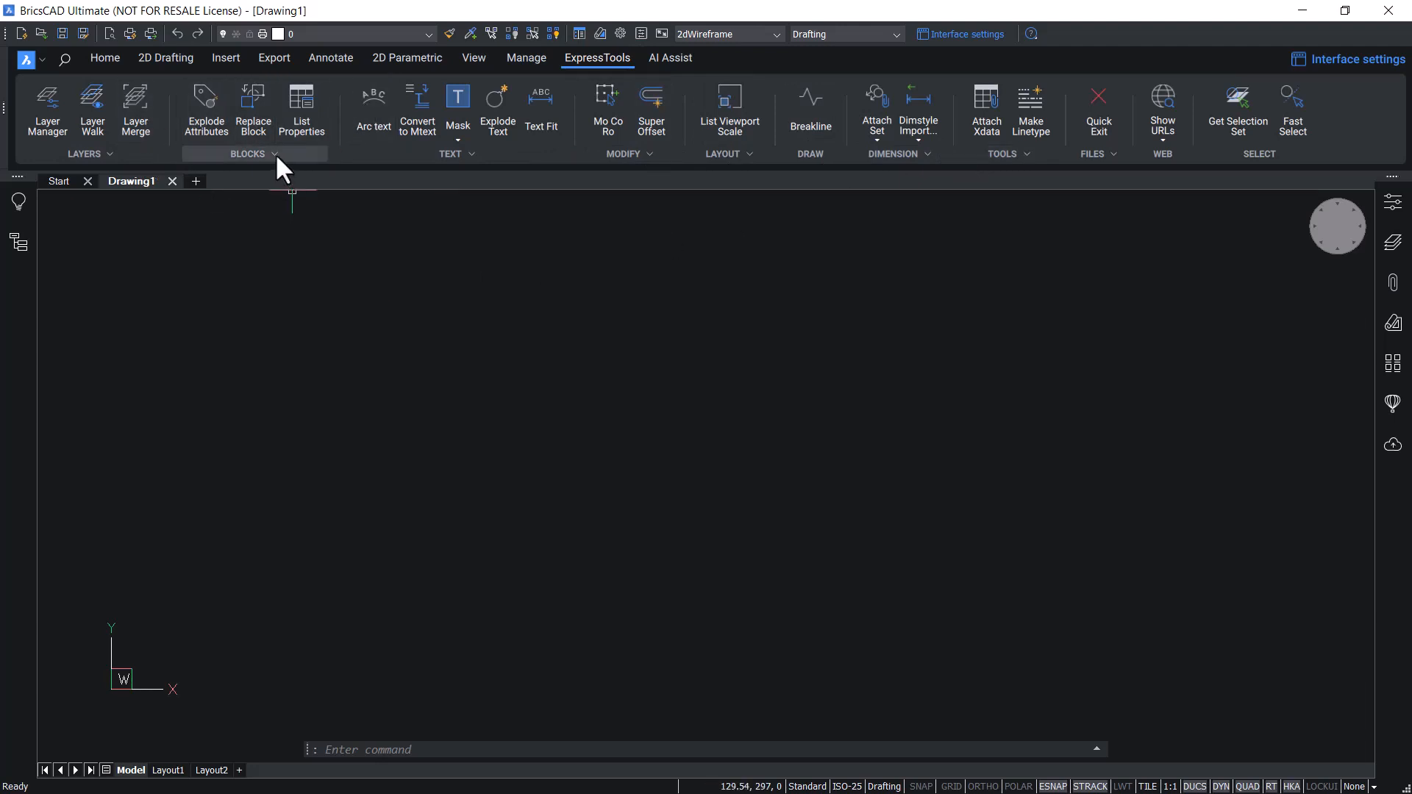
click(248, 153)
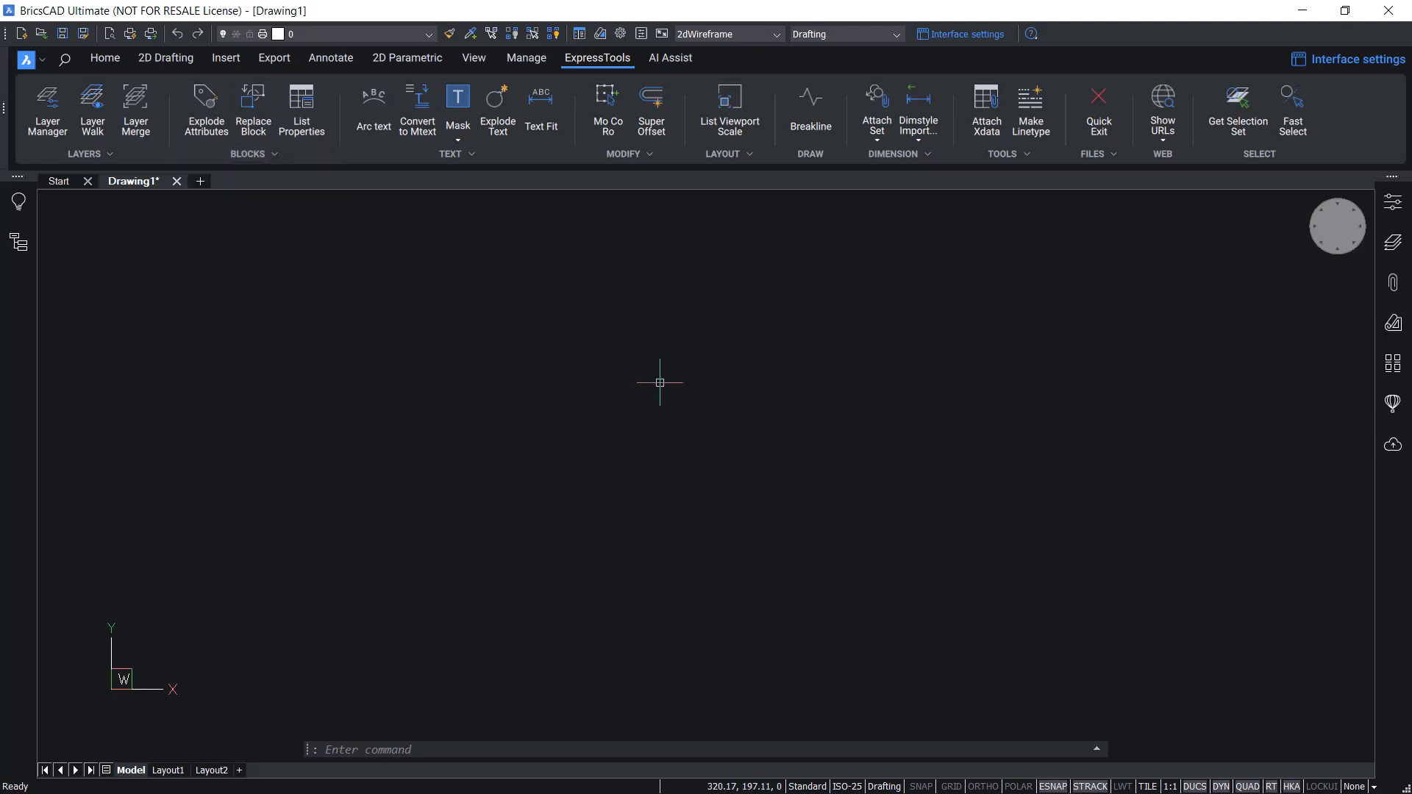
mouse_move(655, 378)
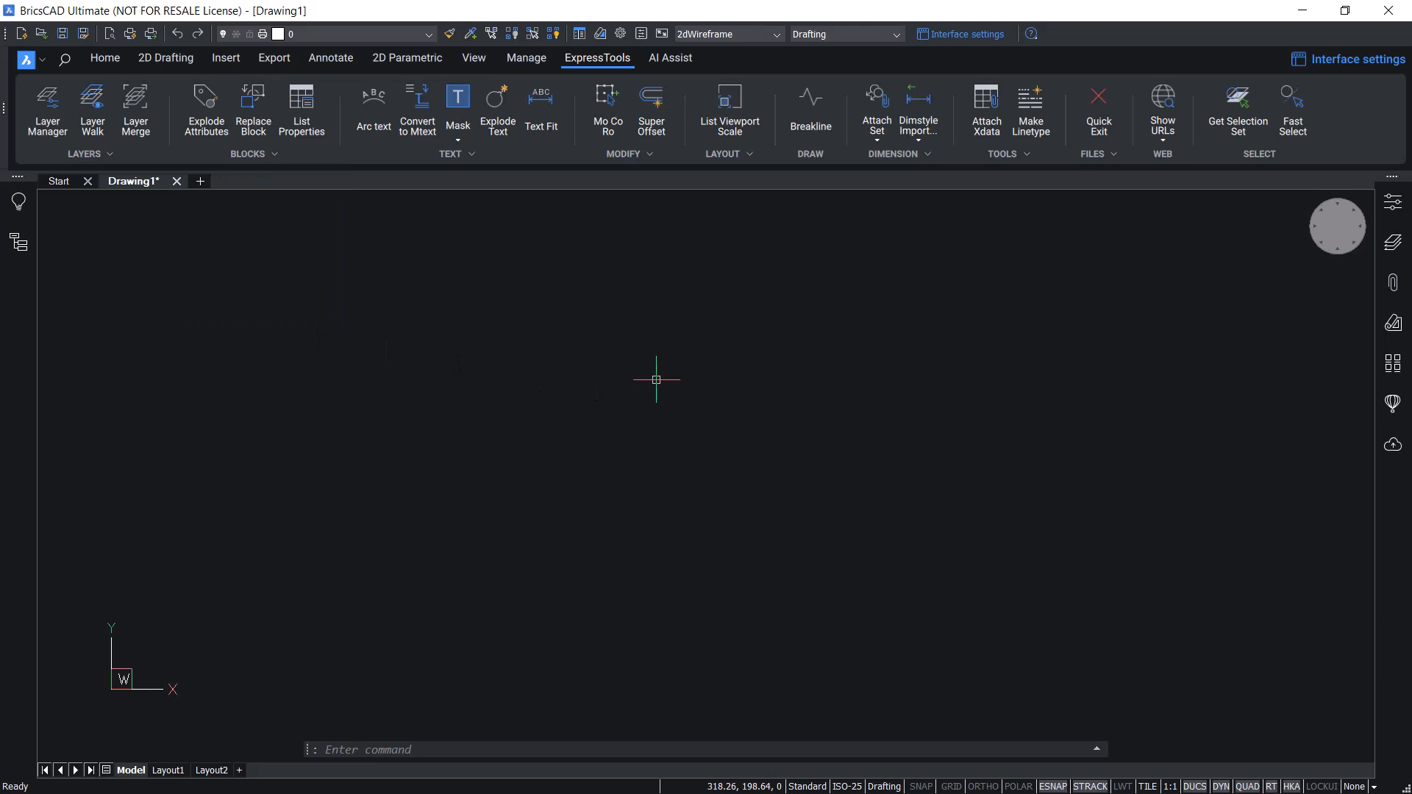
Place 'Arc Aligned Text' along the arc with Arc text at height 17.
click(372, 108)
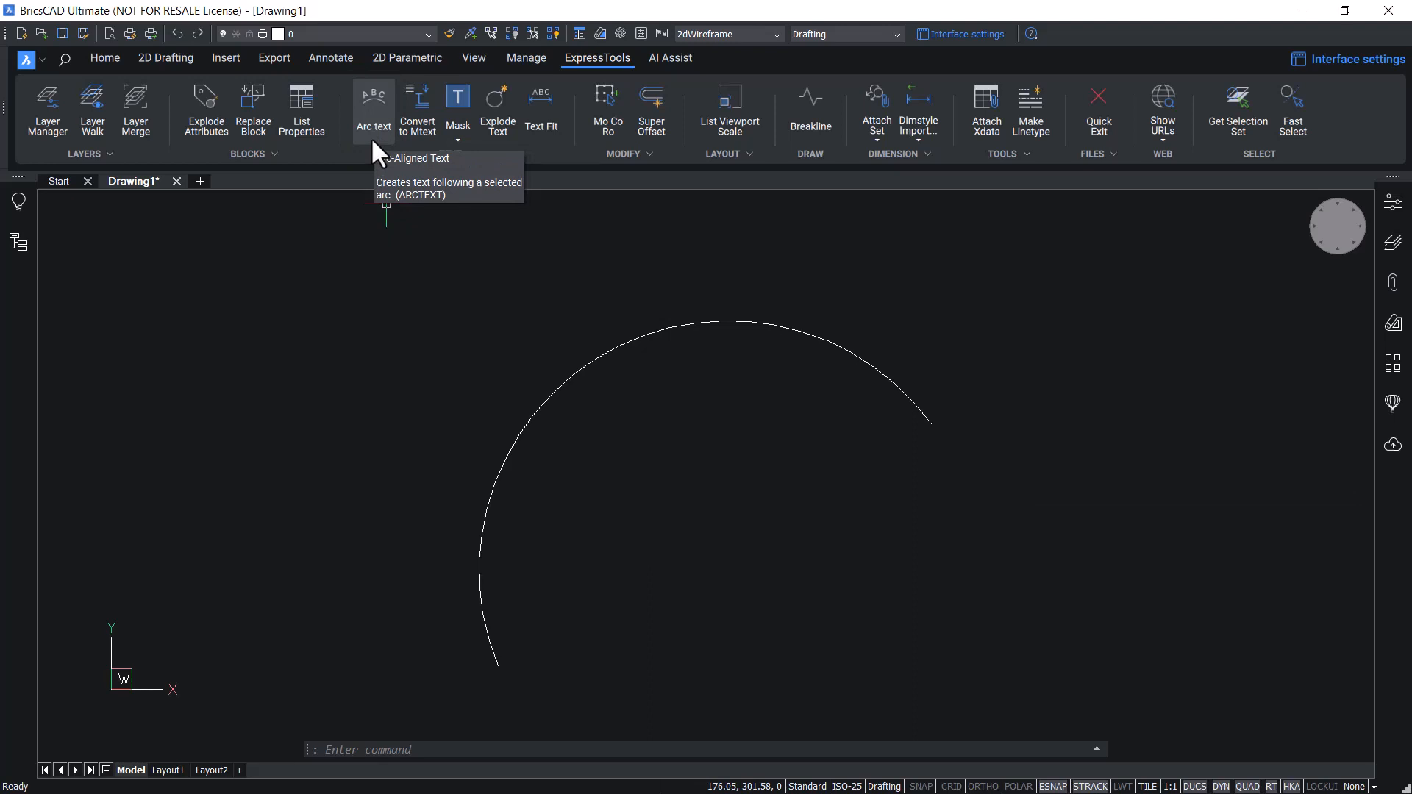
click(372, 103)
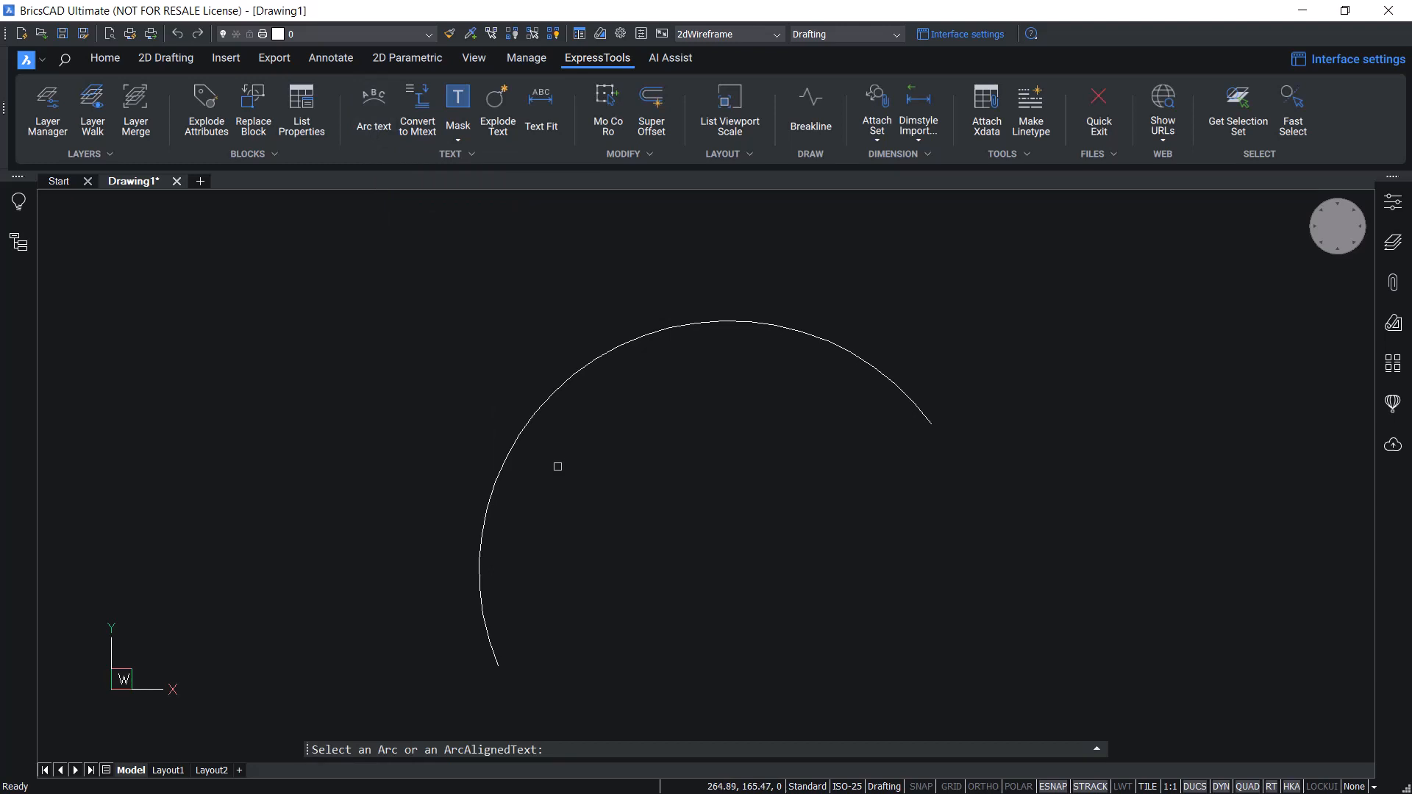
click(557, 466)
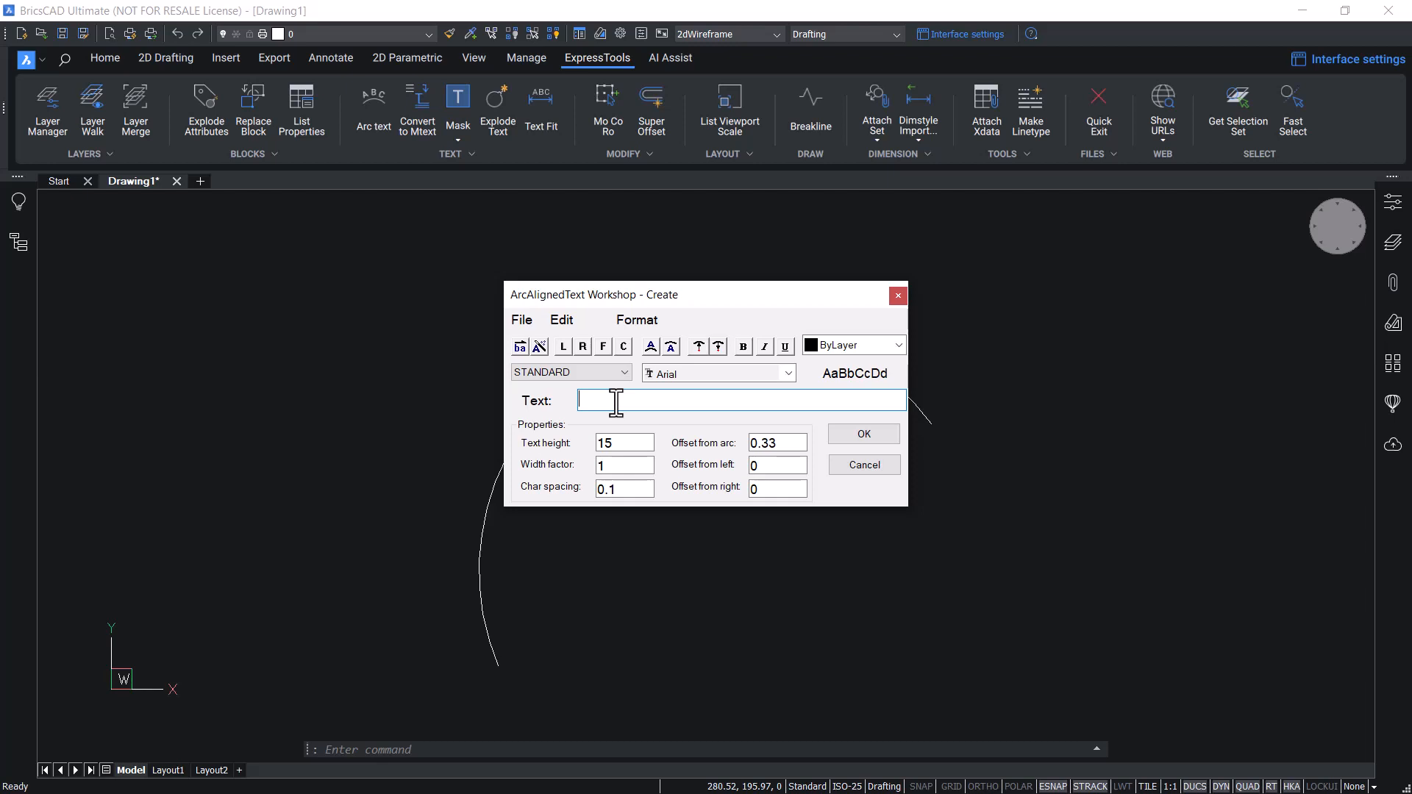
text(A)
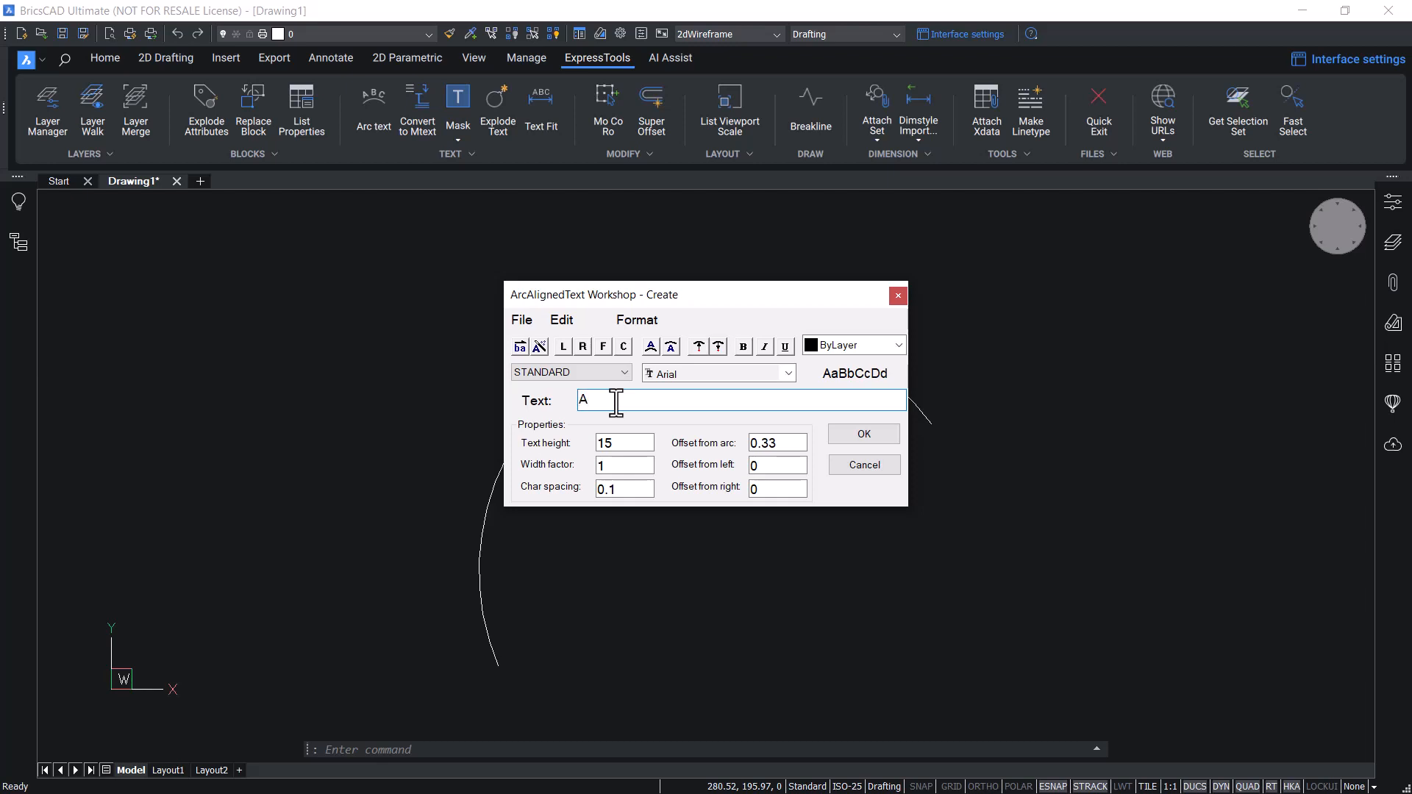
text(rc Aligned Text)
click(624, 443)
text(17)
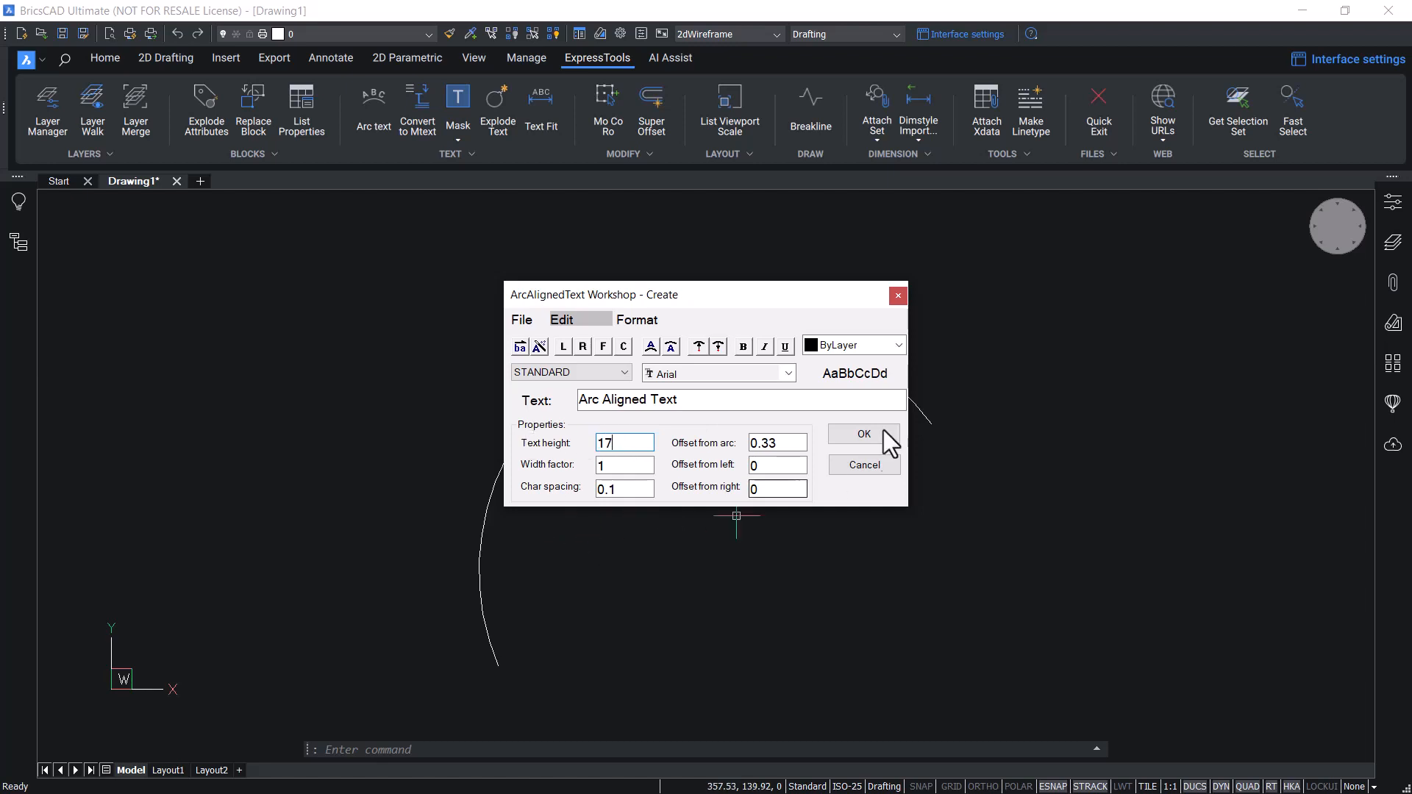
click(862, 433)
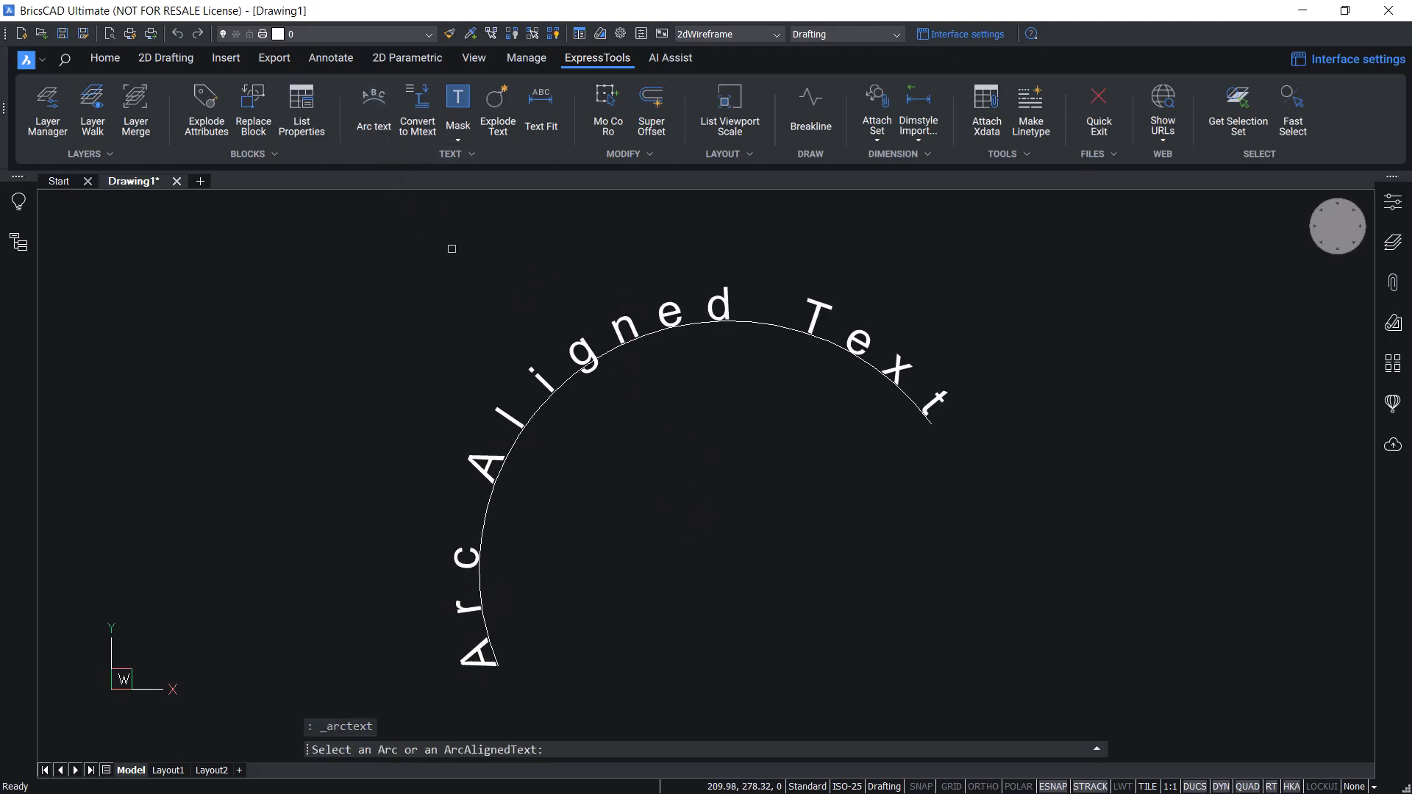
Append 'Changed' to the existing arc text so it reads 'Arc Aligned Text Changed'.
click(630, 306)
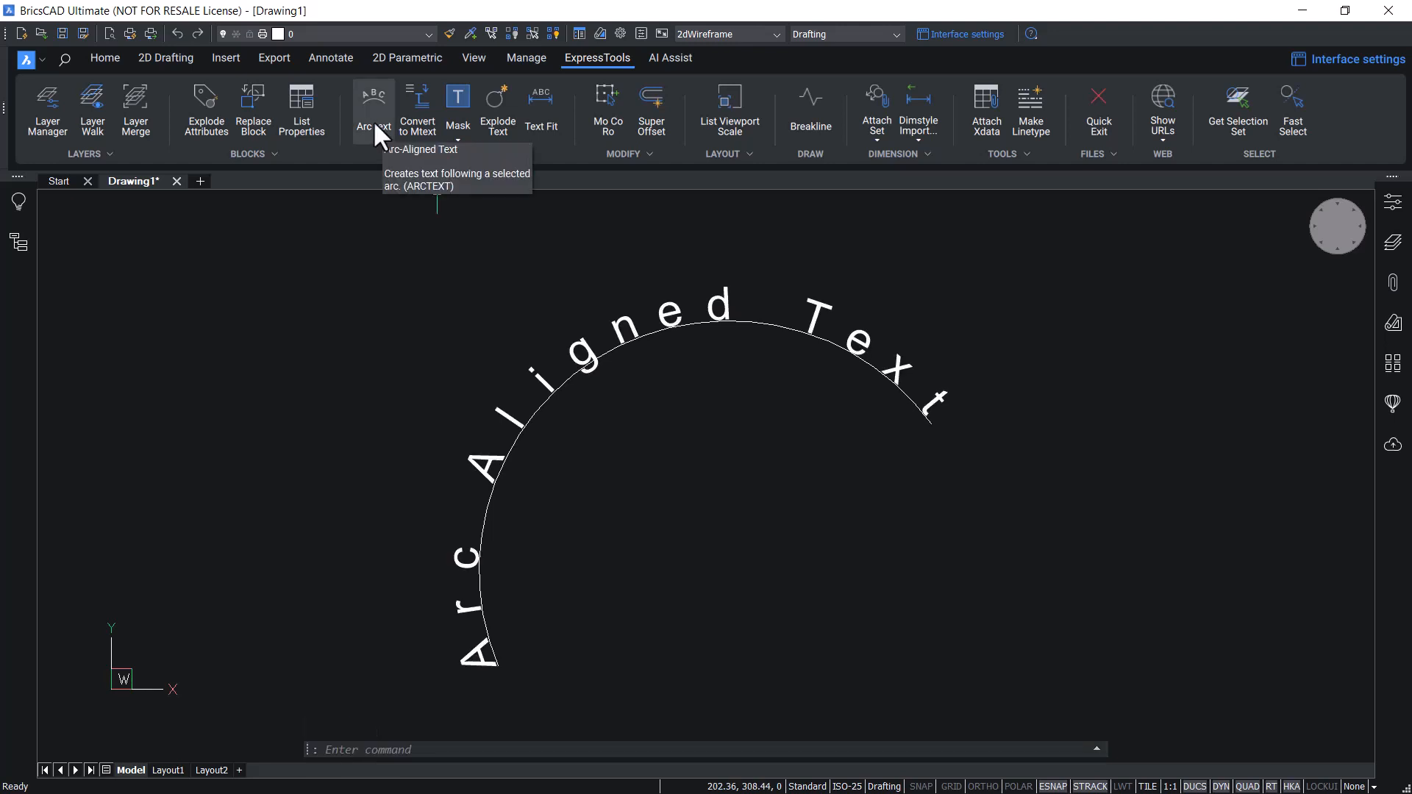
click(373, 106)
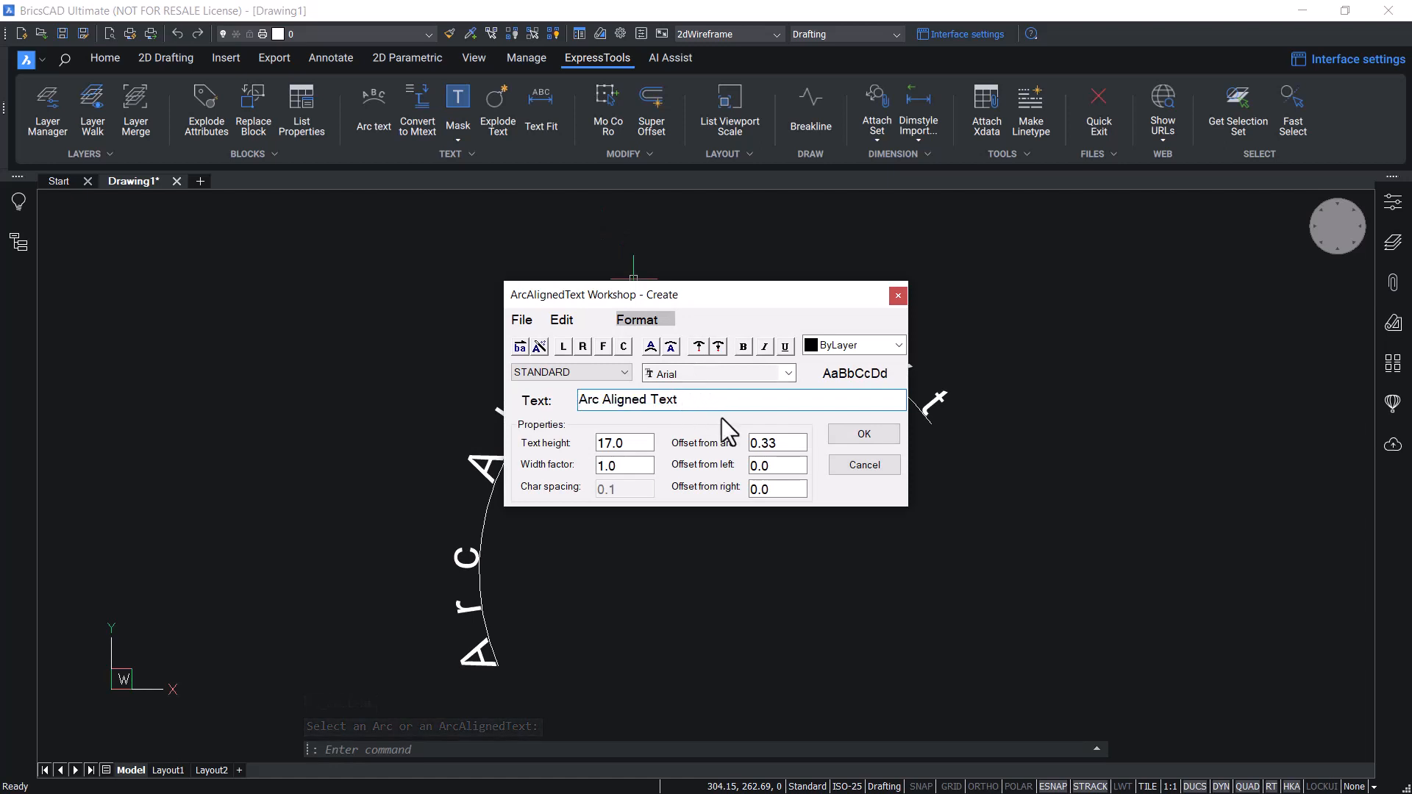
text(Changed)
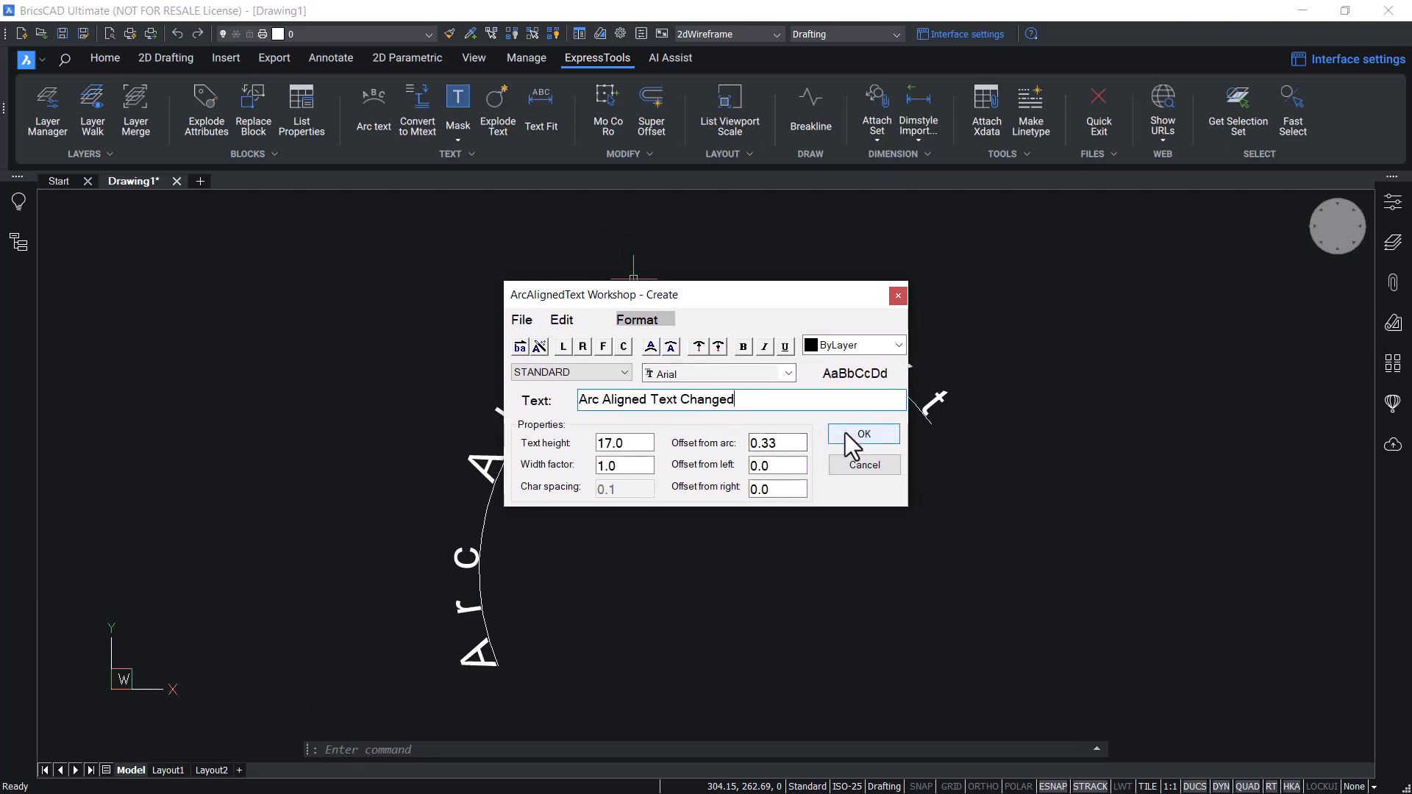
click(862, 433)
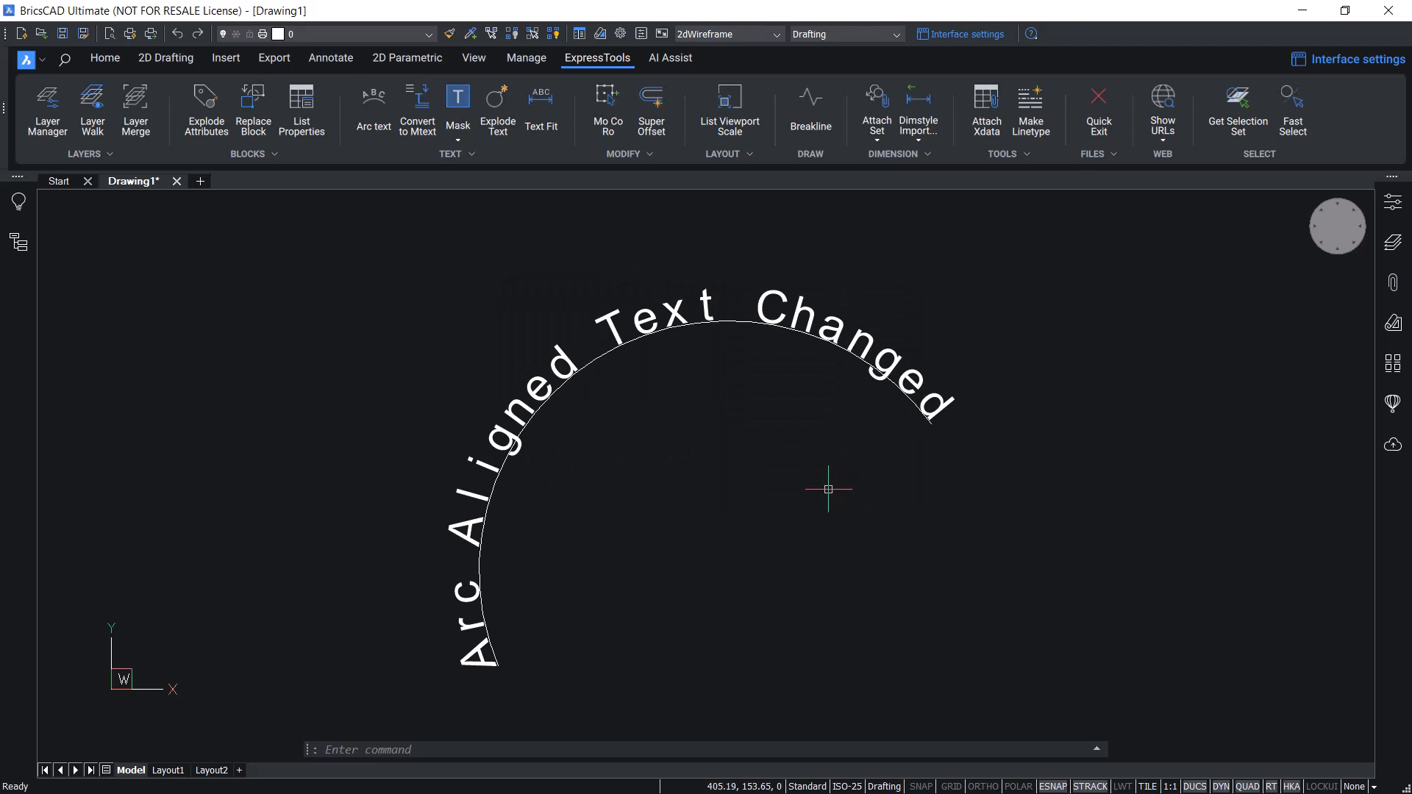
Run Explode Text on 'EXPLODE TEXT' to make outlined 2D polylines.
click(495, 106)
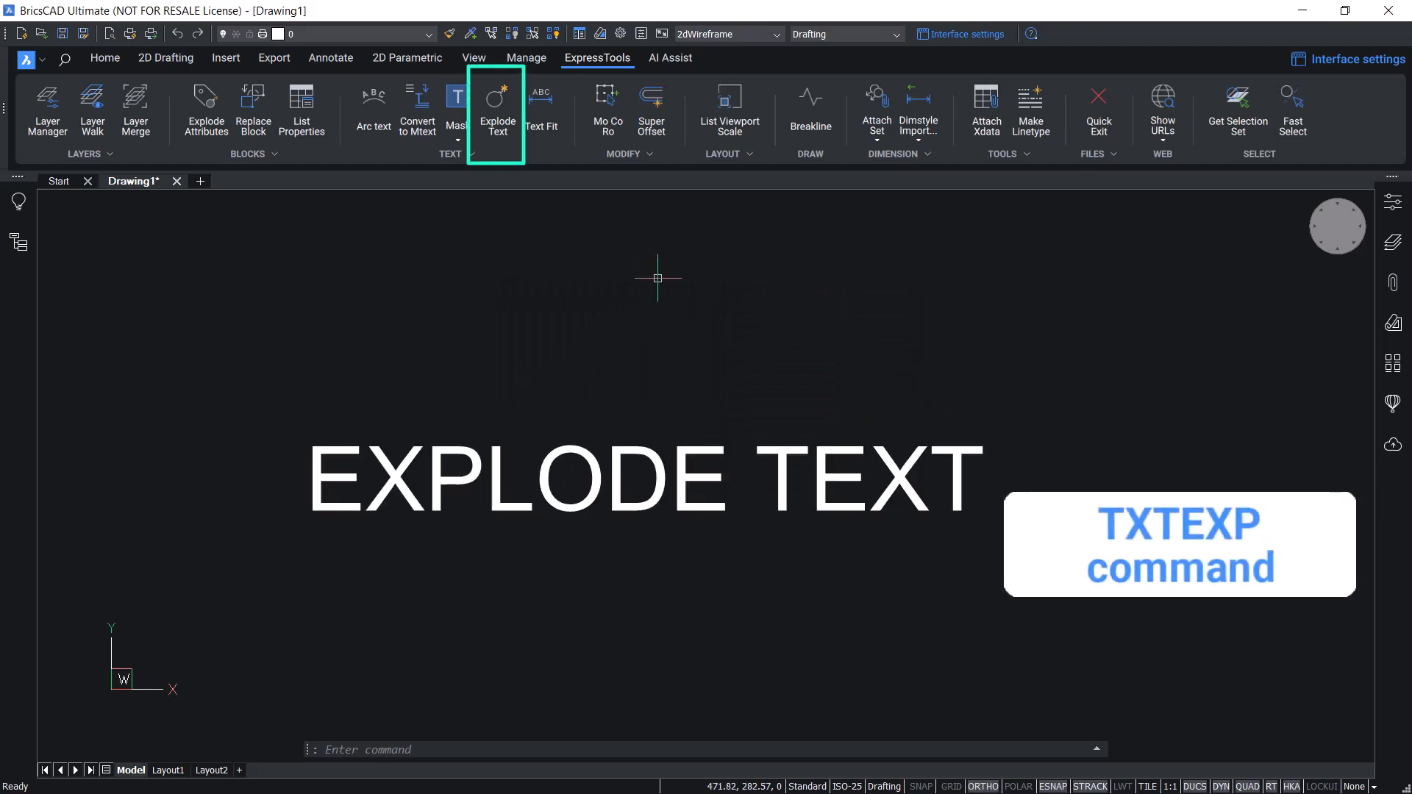
mouse_move(496, 103)
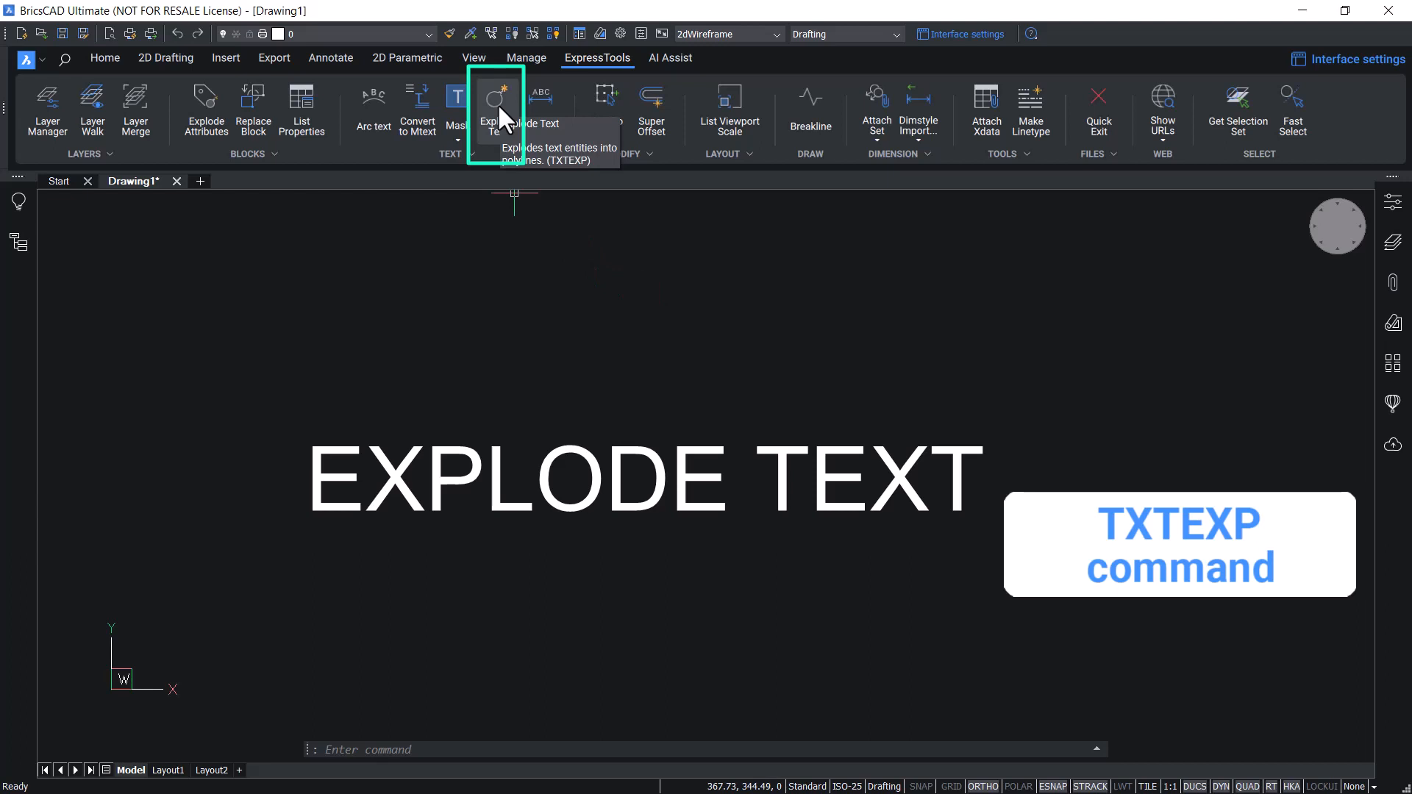
click(497, 103)
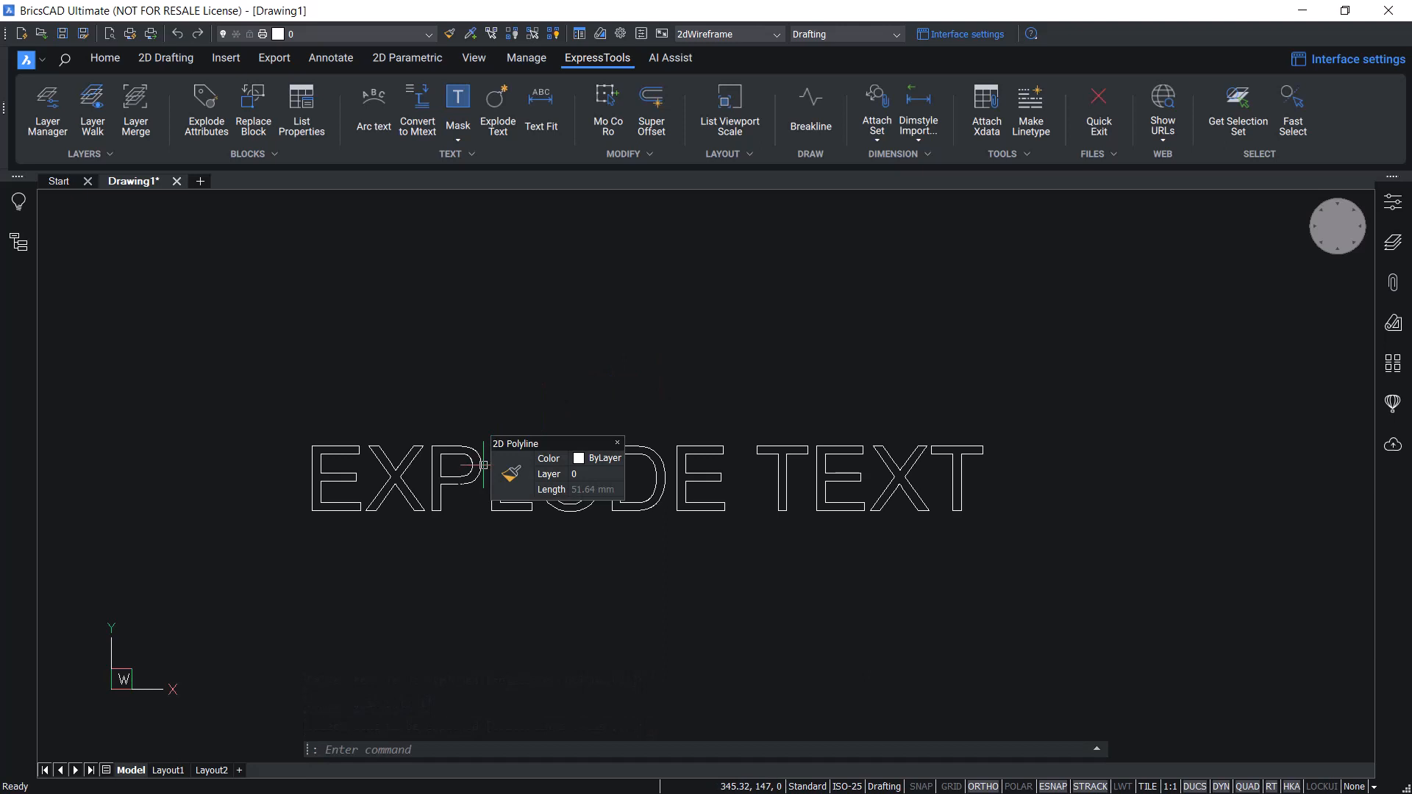
mouse_move(914, 394)
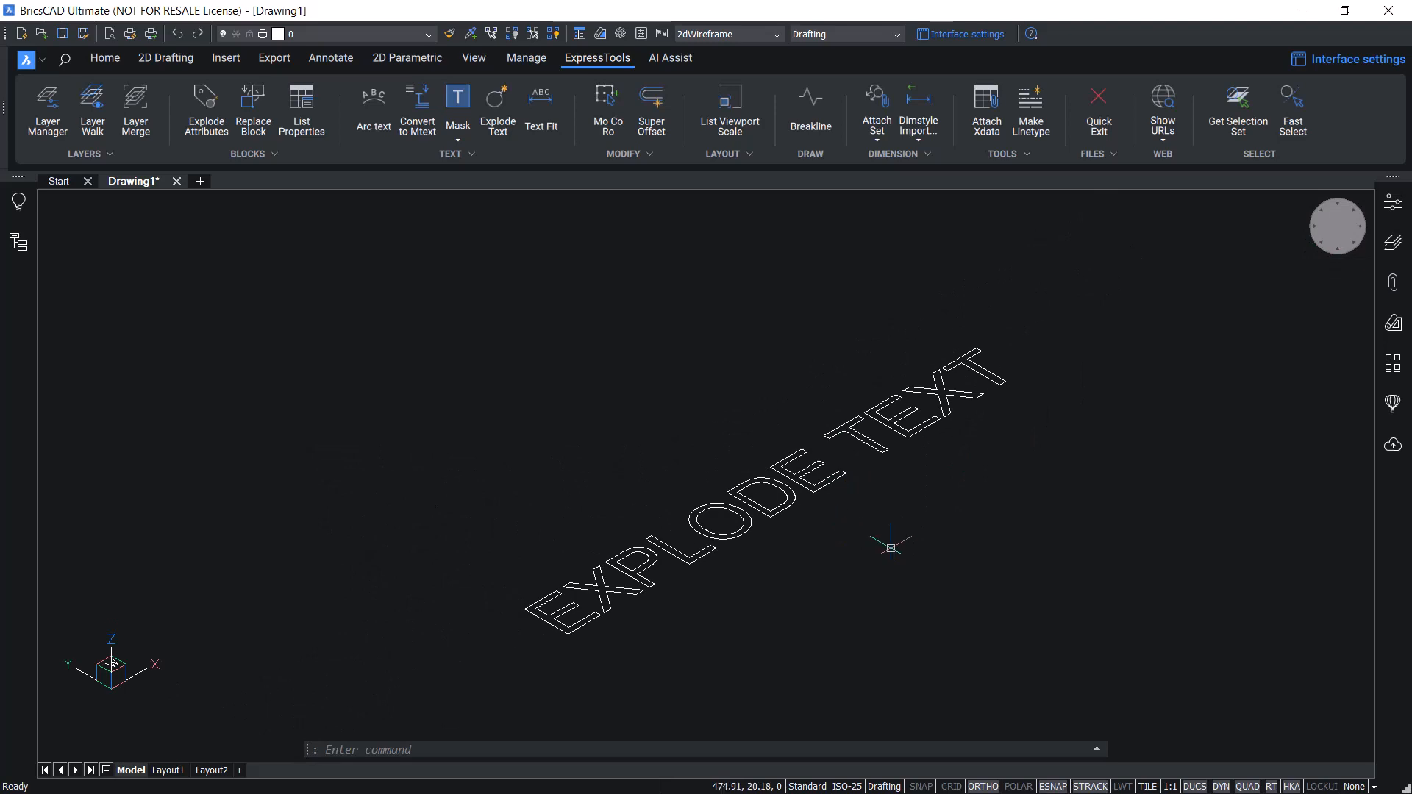
Extrude the letter outlines with EXT and display them Shaded with edges.
text(EXT)
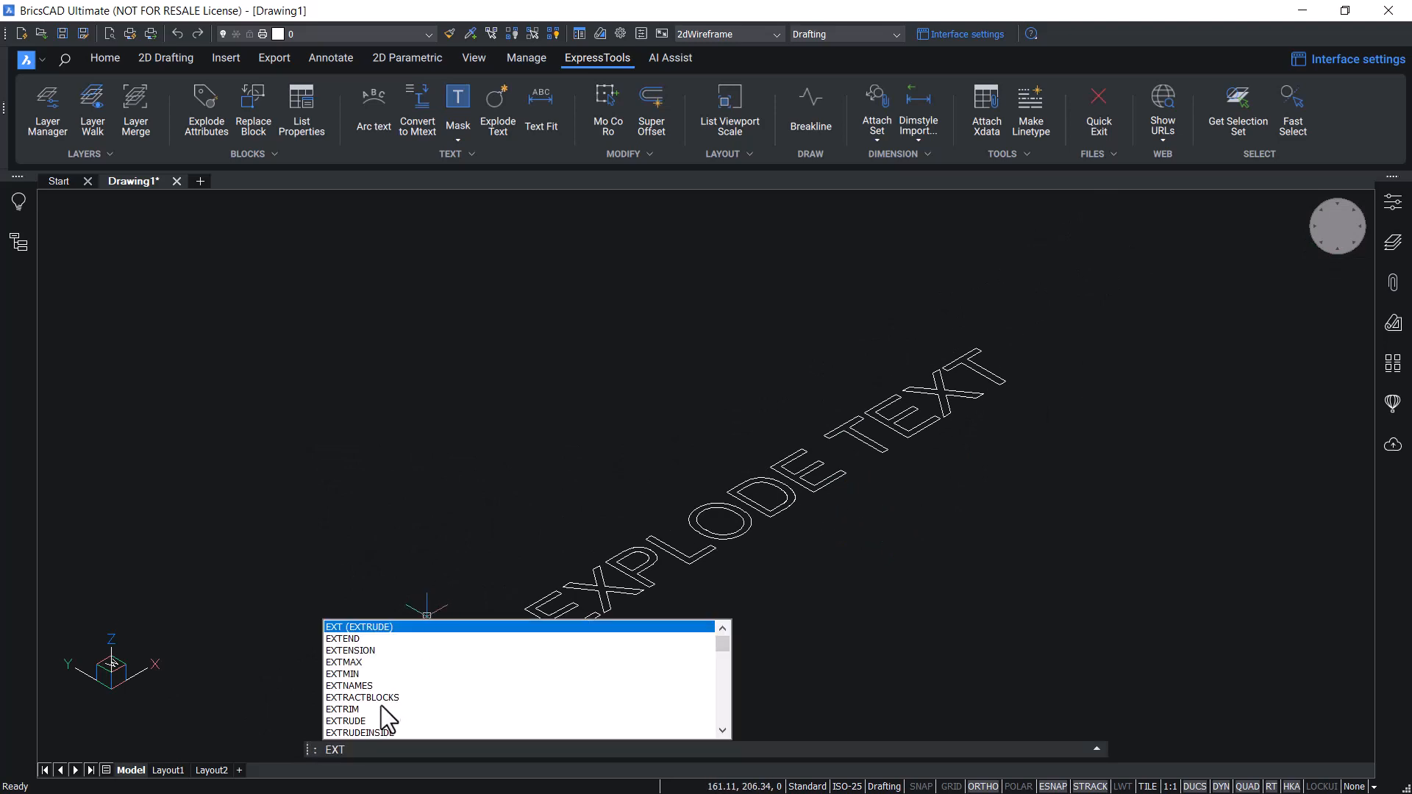
key(Enter)
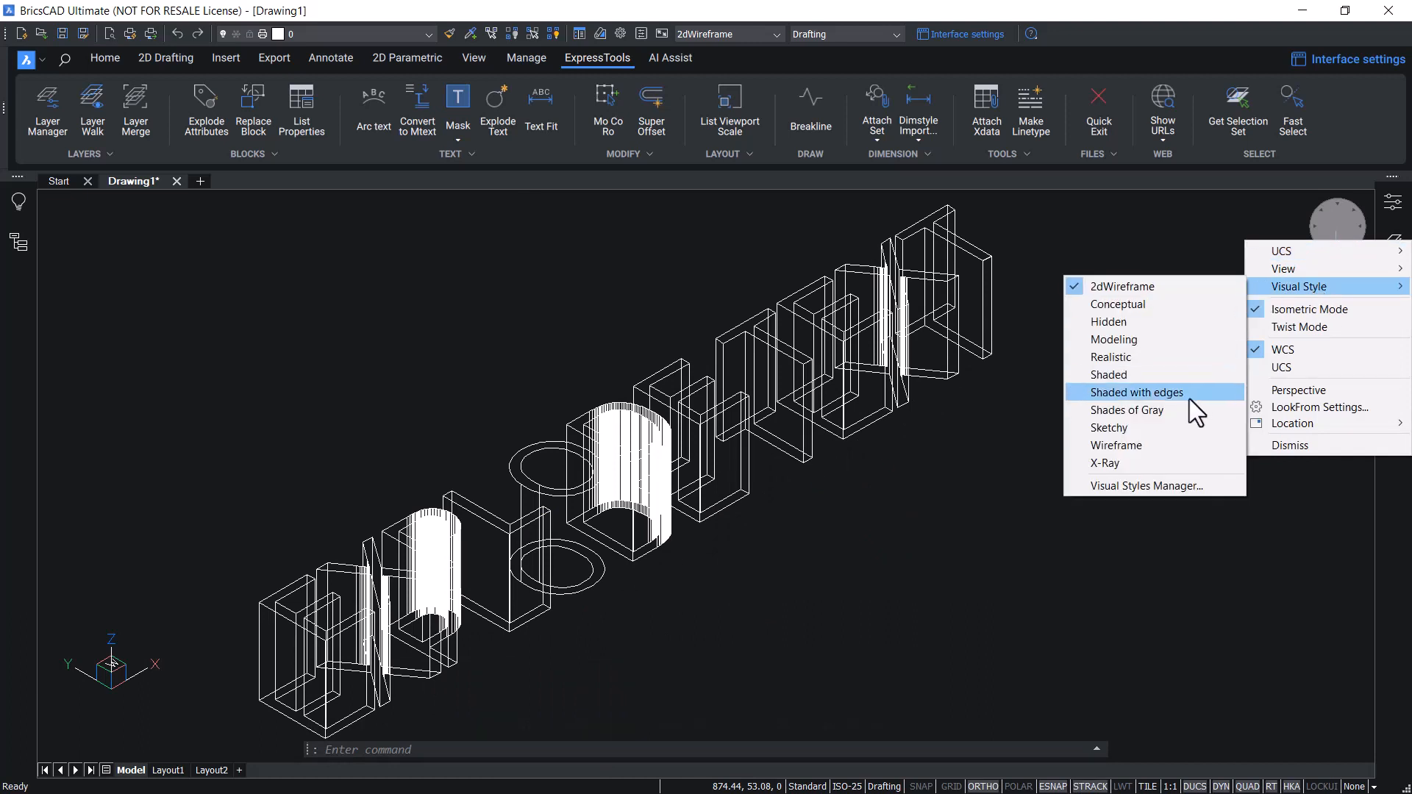
click(1135, 392)
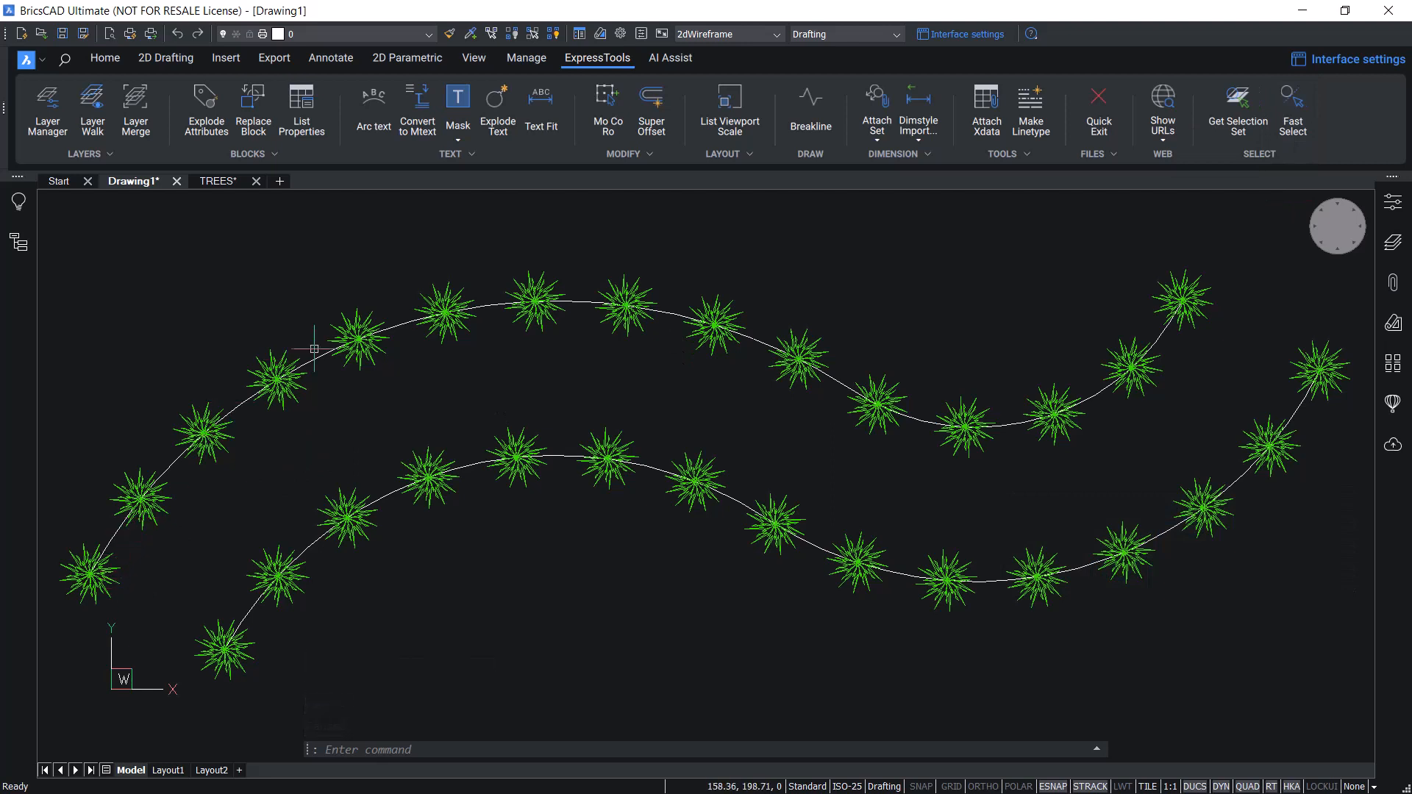
mouse_move(284, 378)
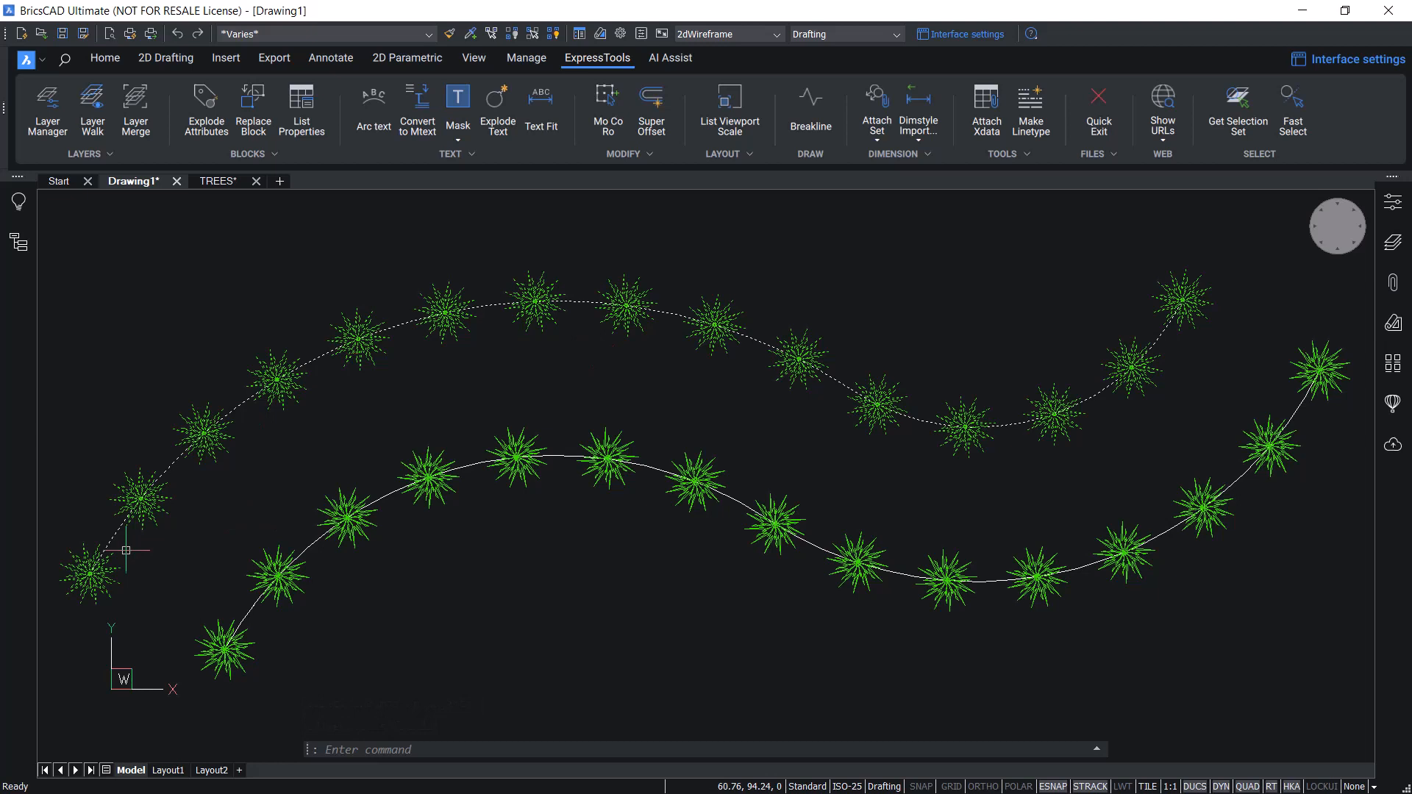
mouse_move(409, 392)
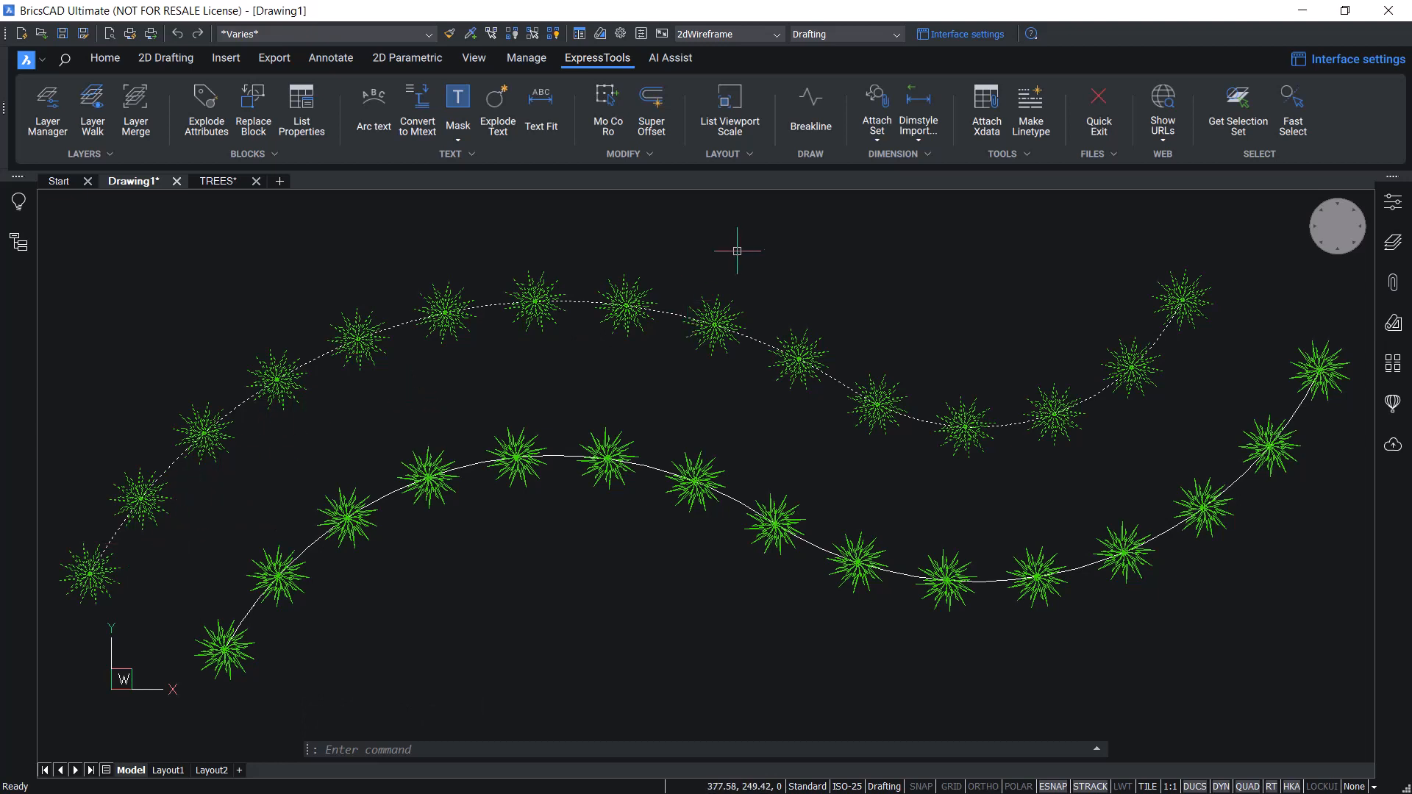
mouse_move(555, 320)
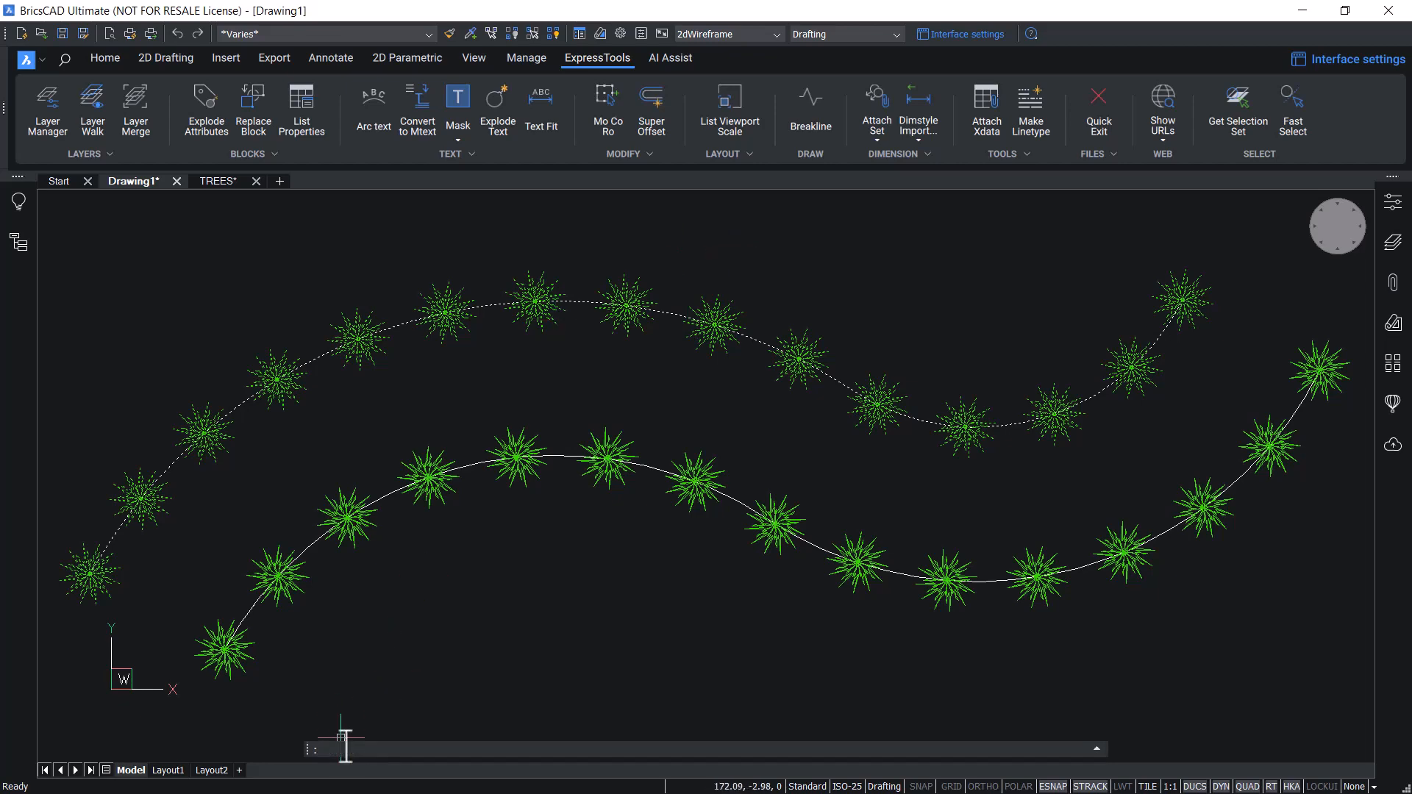
text(M)
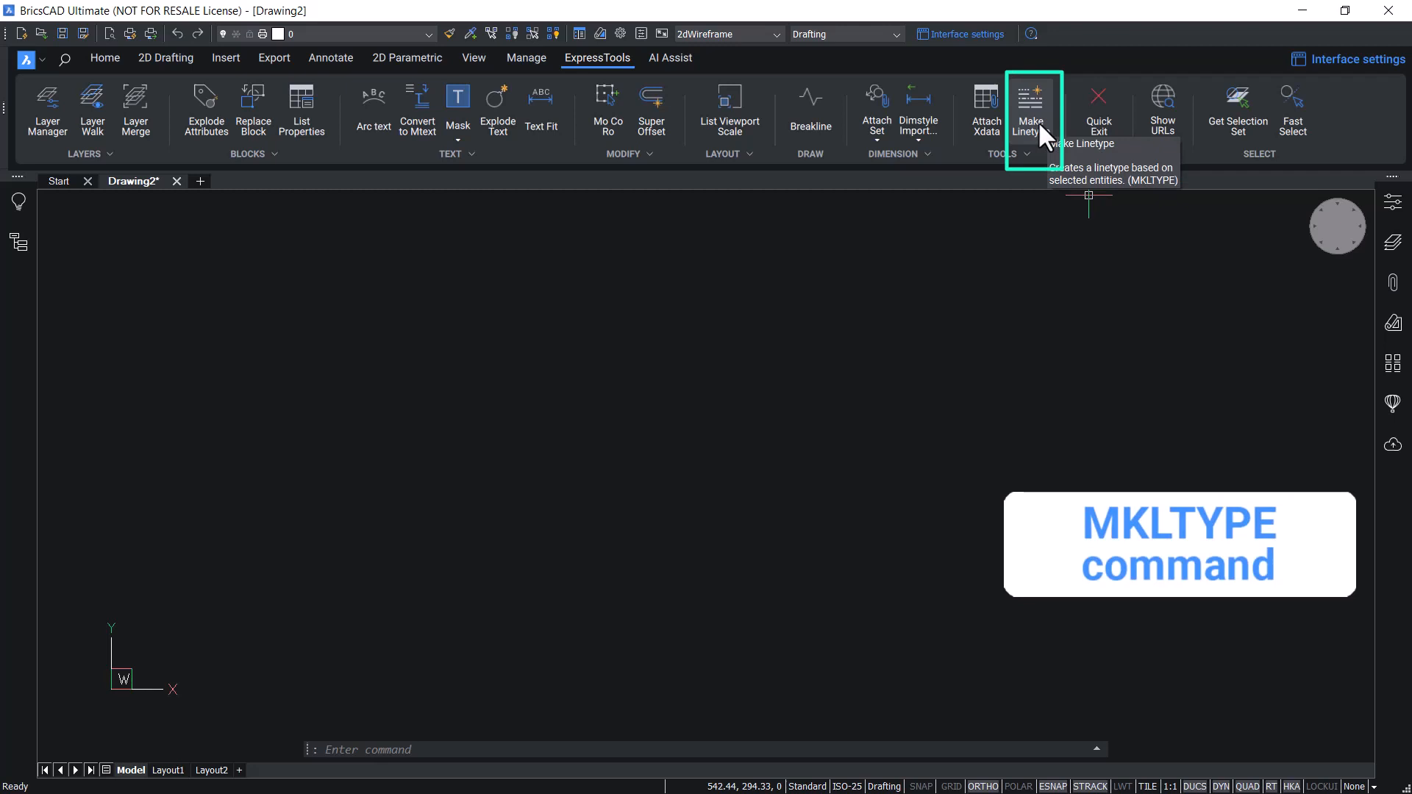
mouse_move(720, 326)
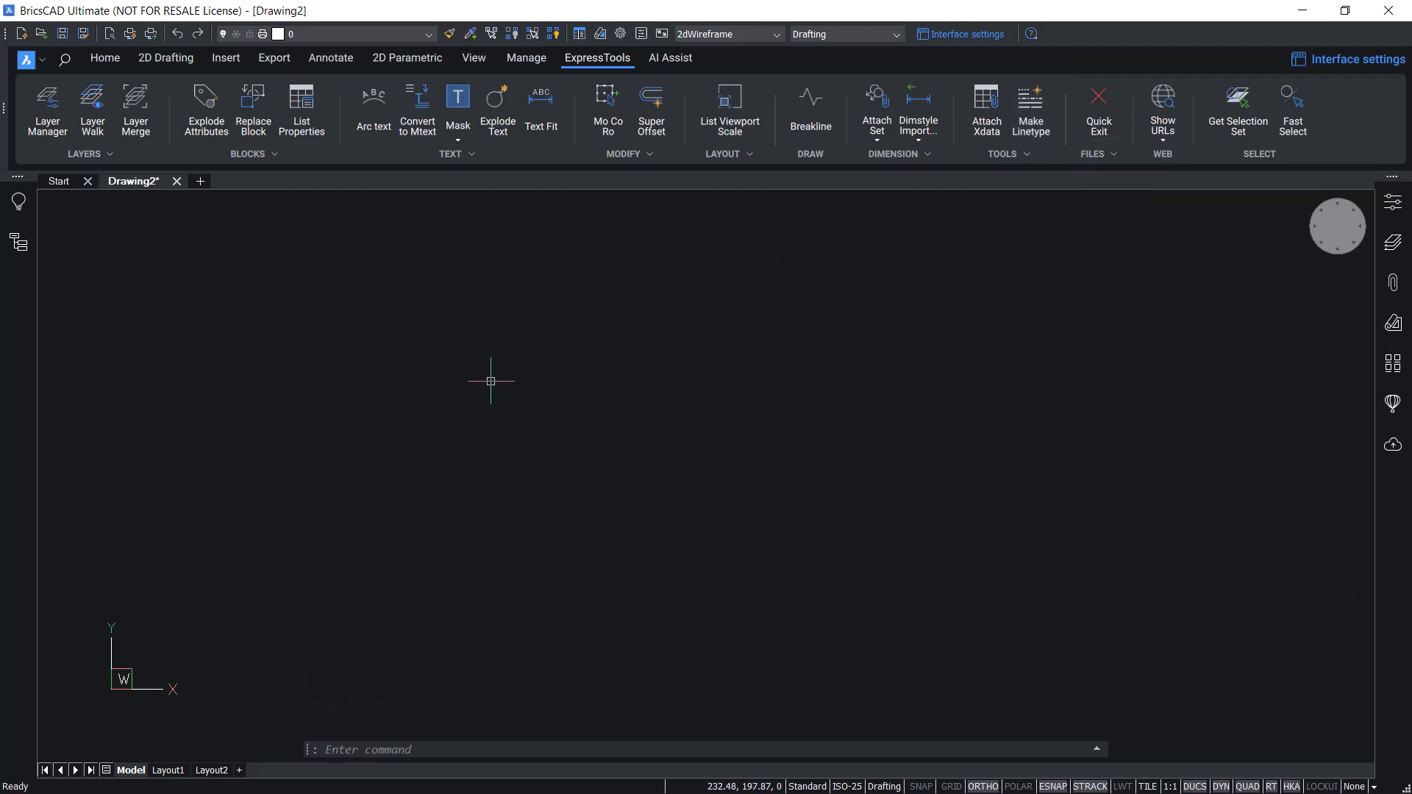
mouse_move(342, 272)
text(l)
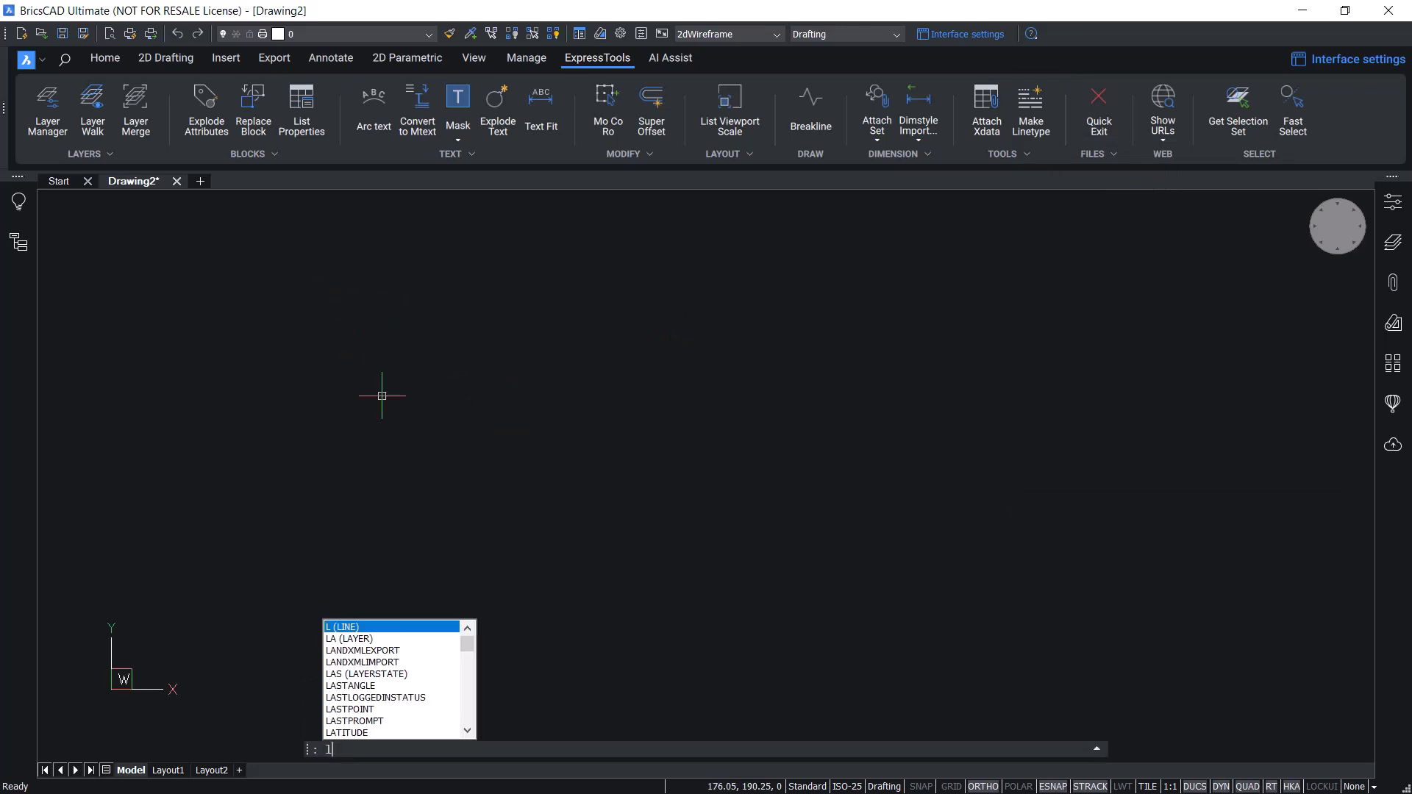
Draw a short horizontal line in Drawing2 and write 'steam' beside it.
key(Enter)
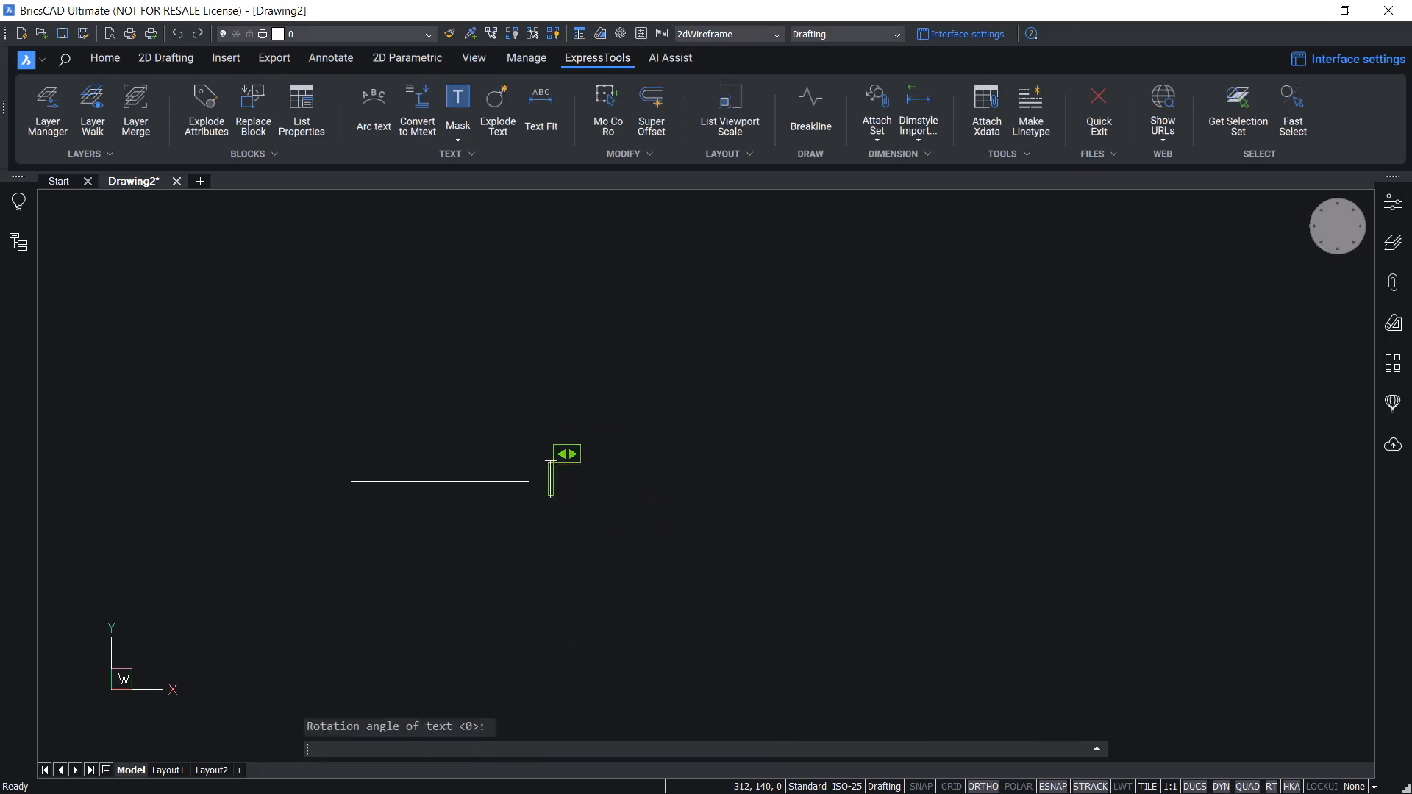
text(steam)
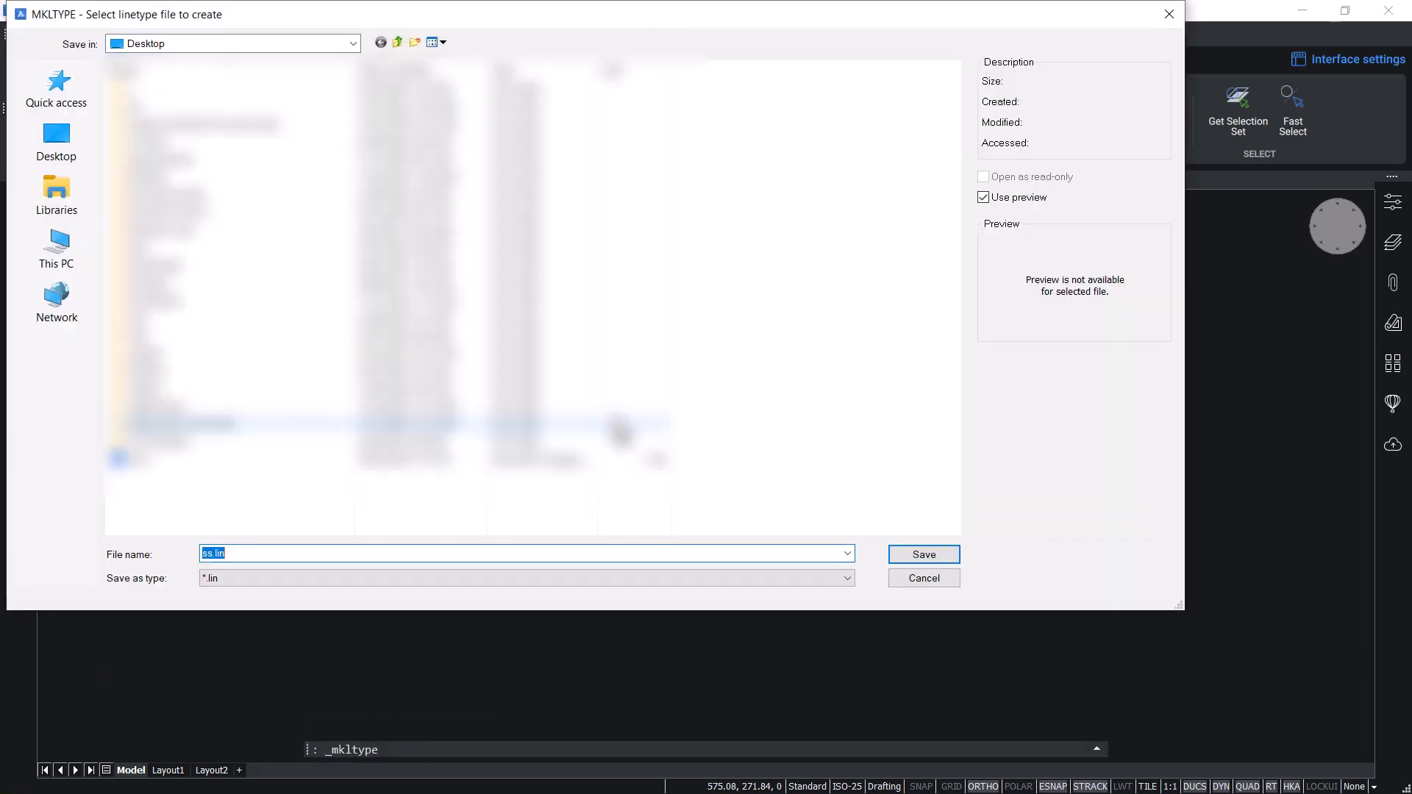
Save the linetype file as steam.lin on the Desktop.
click(522, 578)
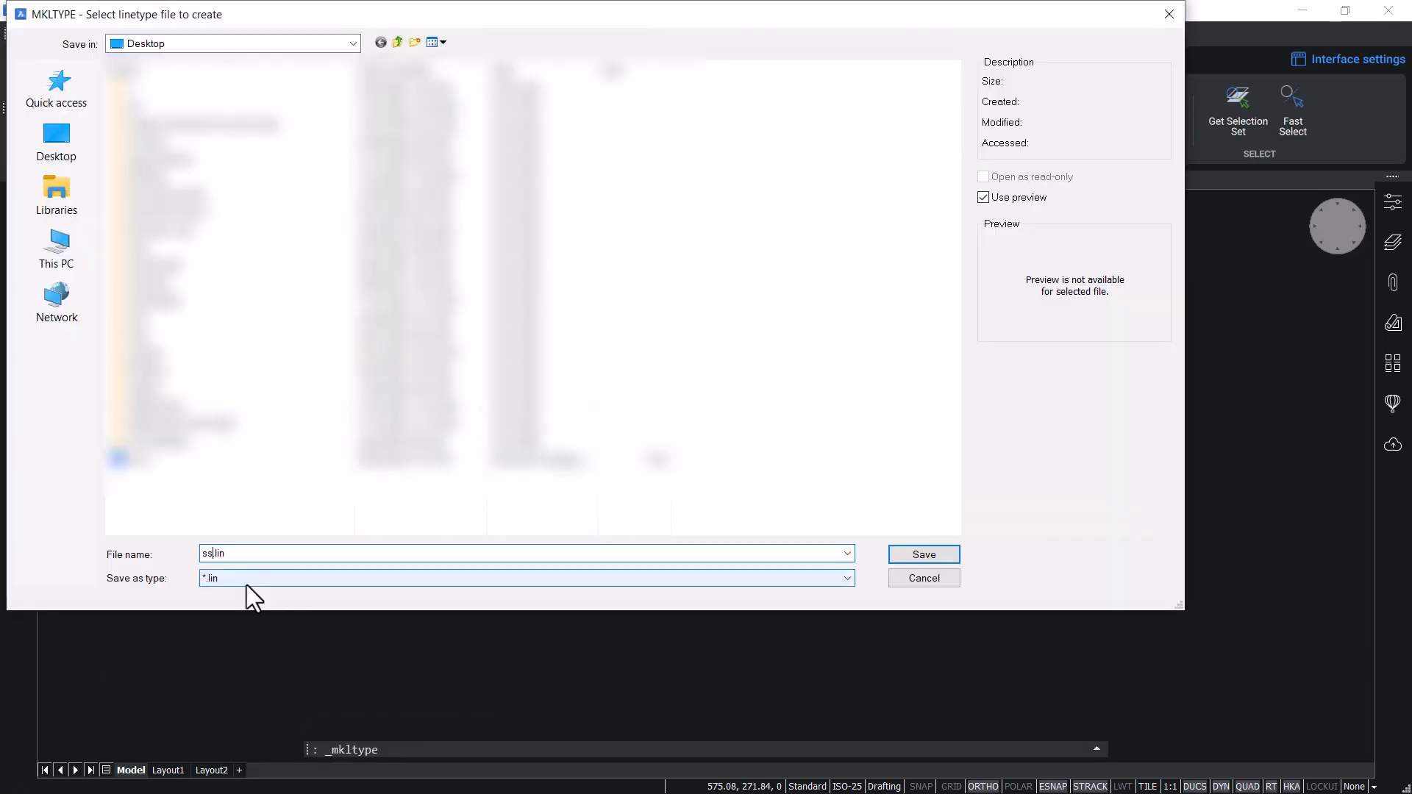
key(Backspace)
text(team)
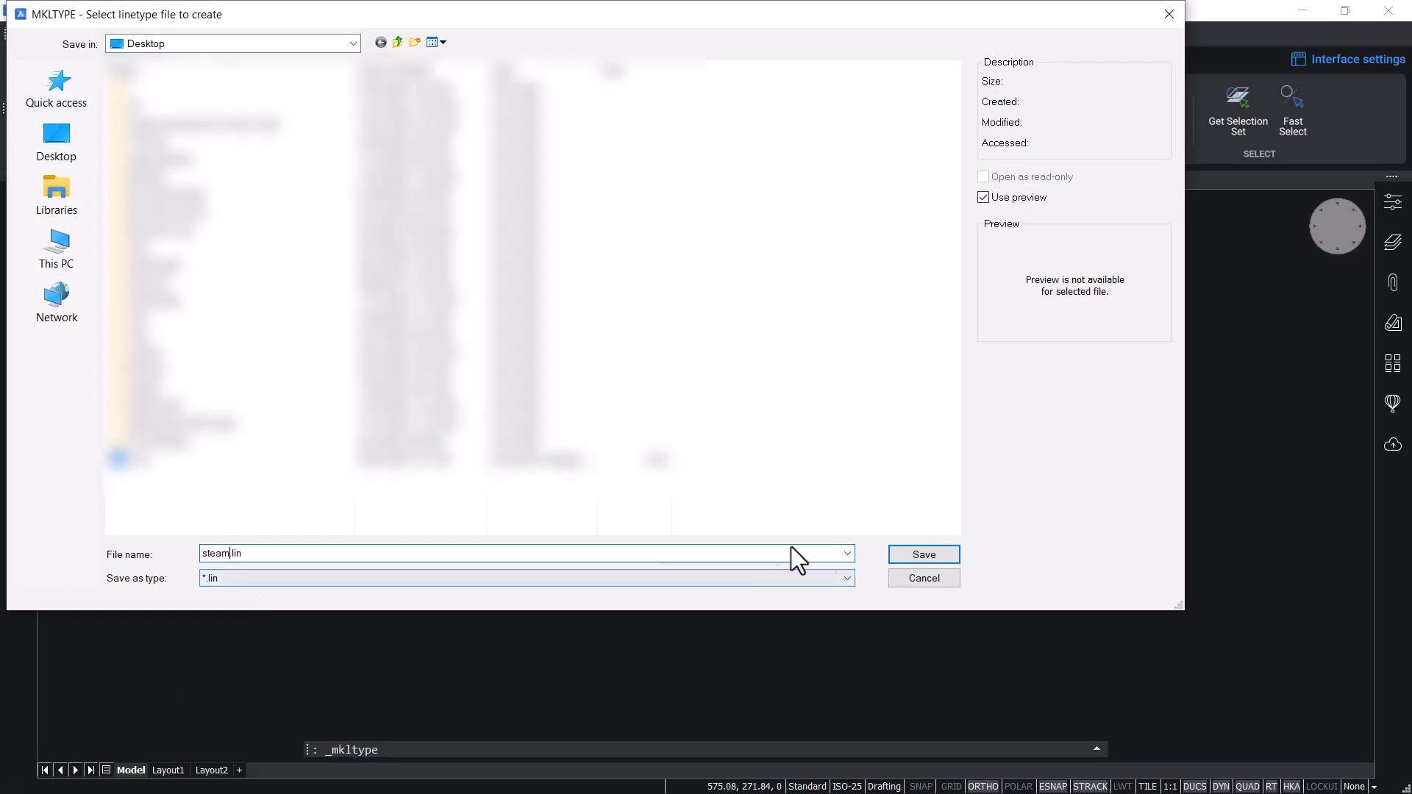
click(922, 553)
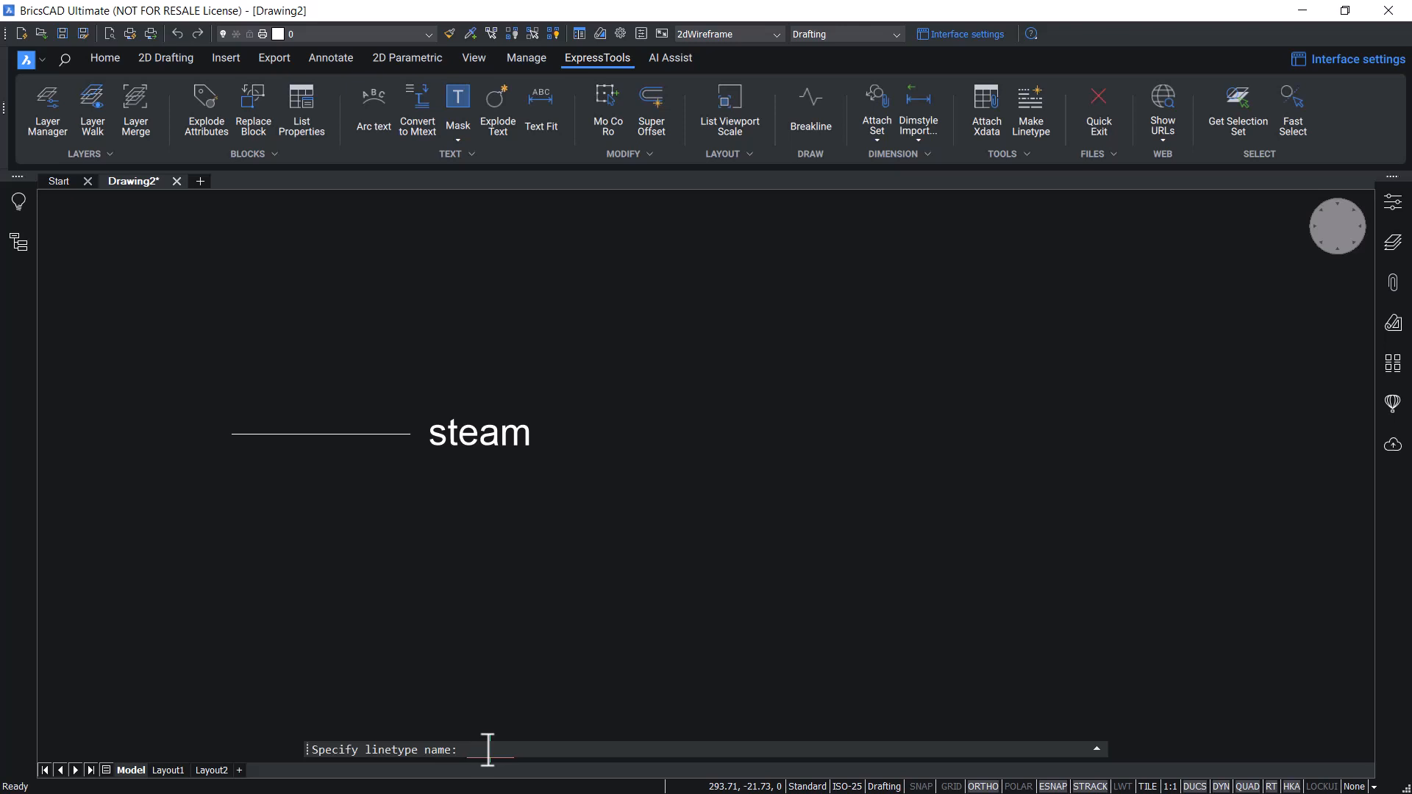
Define linetype STEAM, 'steam pipe lines', from the line and 'steam' text.
text(Steam pi)
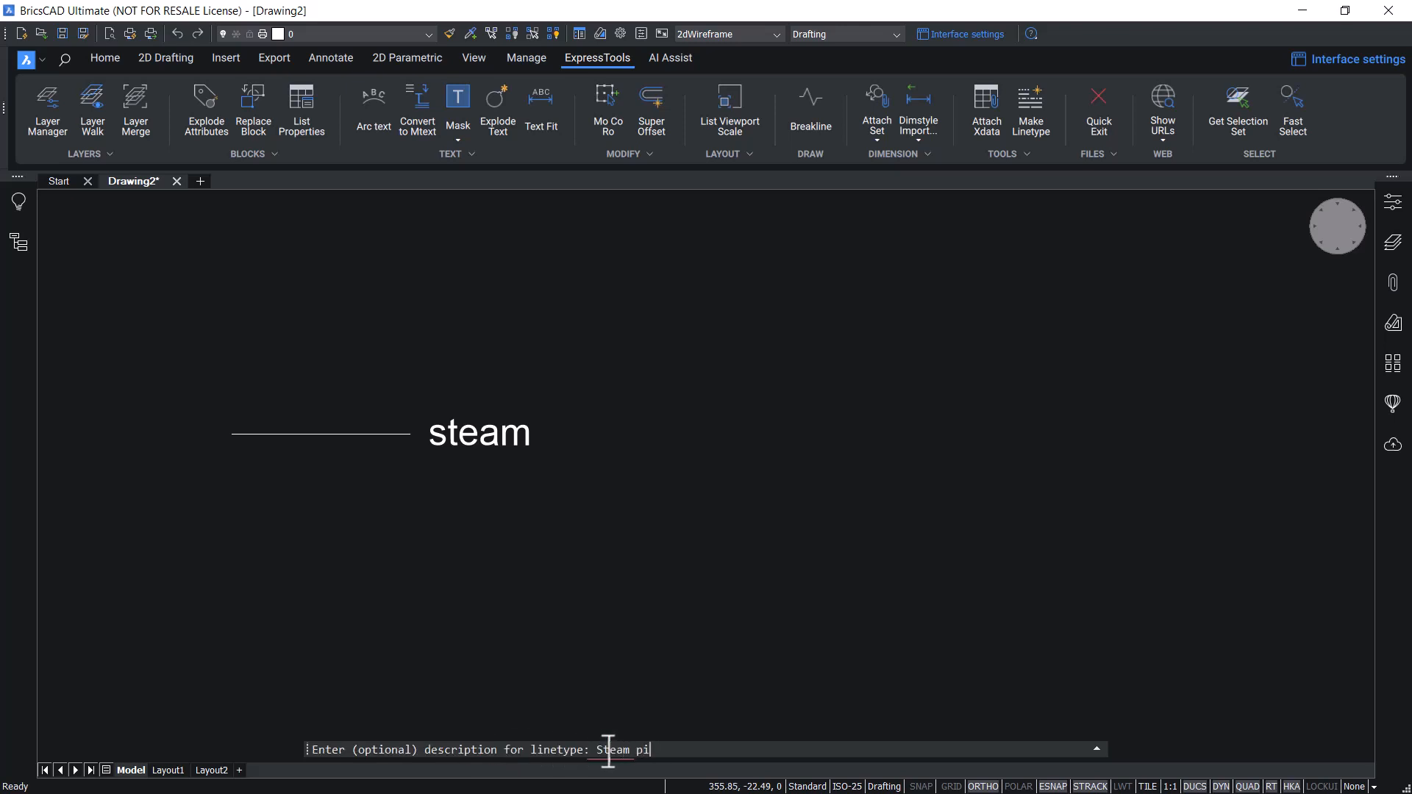
text(pe lines)
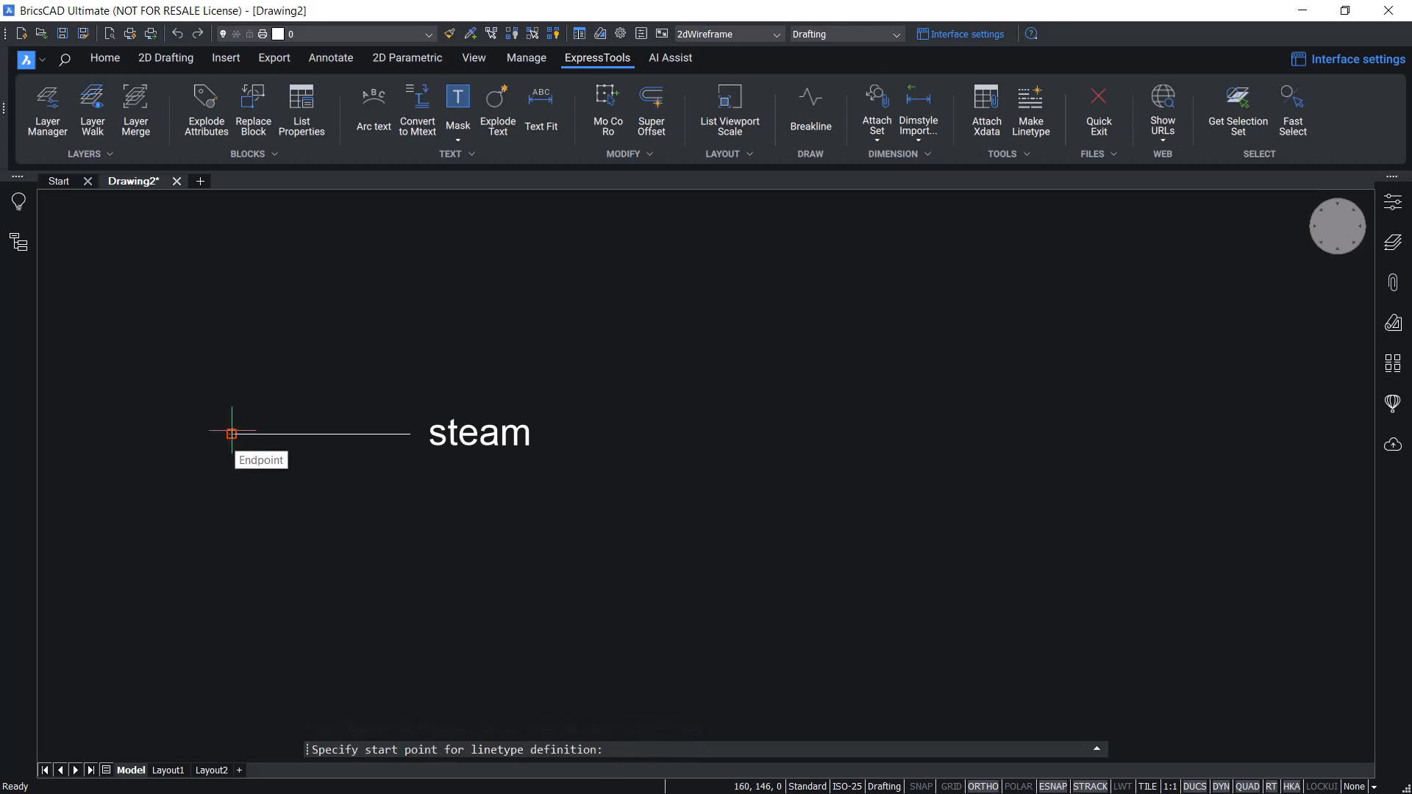
click(230, 433)
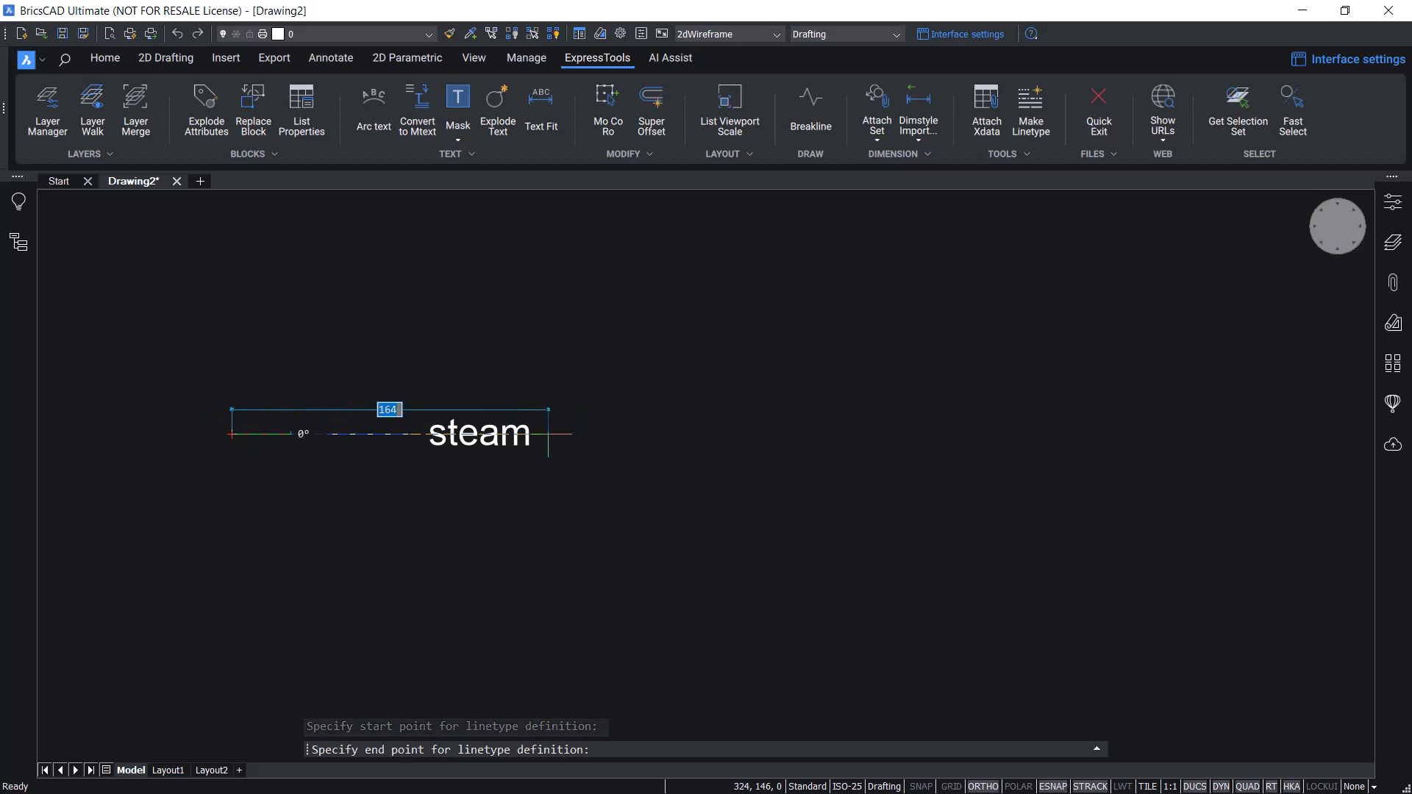
drag(292, 423, 606, 529)
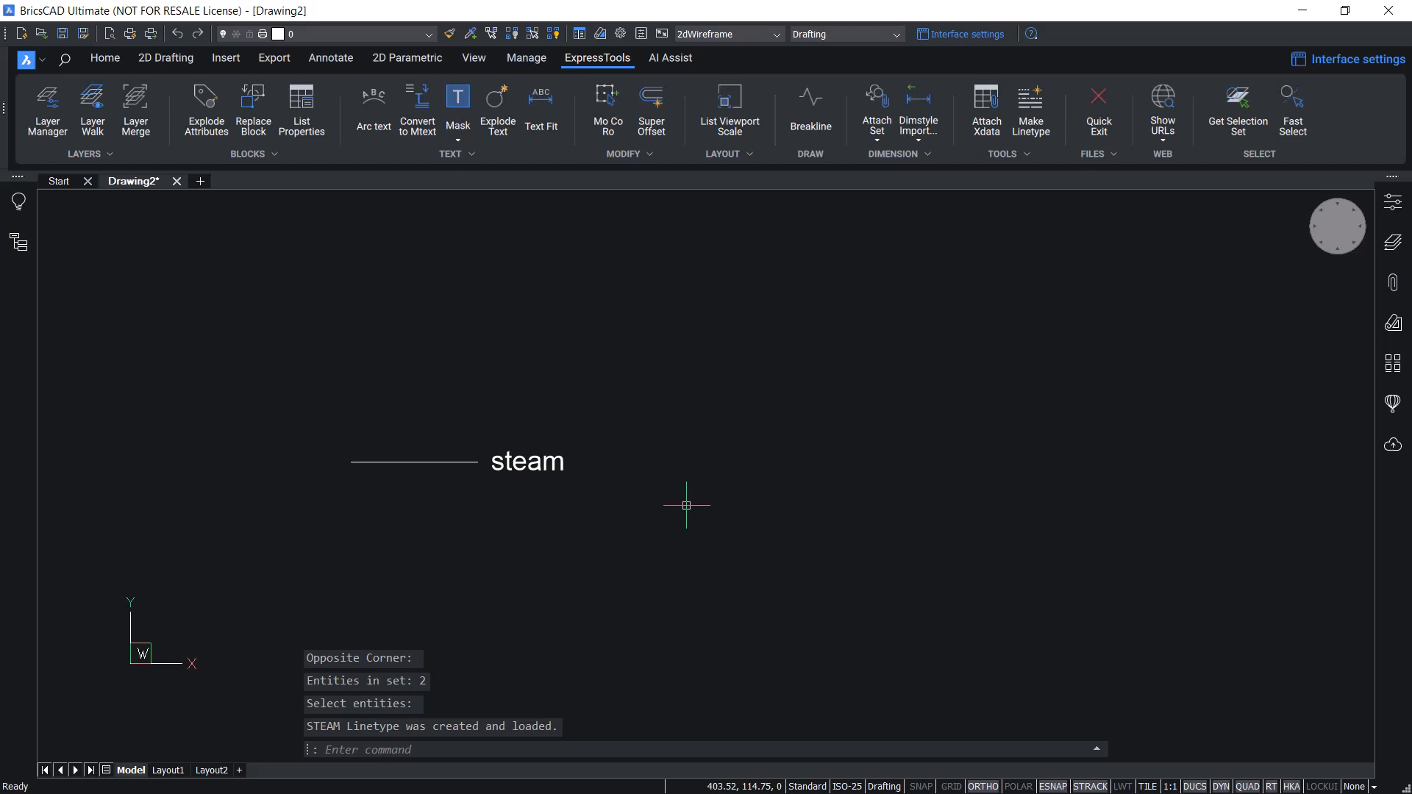
Select STEAM in the Home tab's Properties linetype dropdown.
click(104, 57)
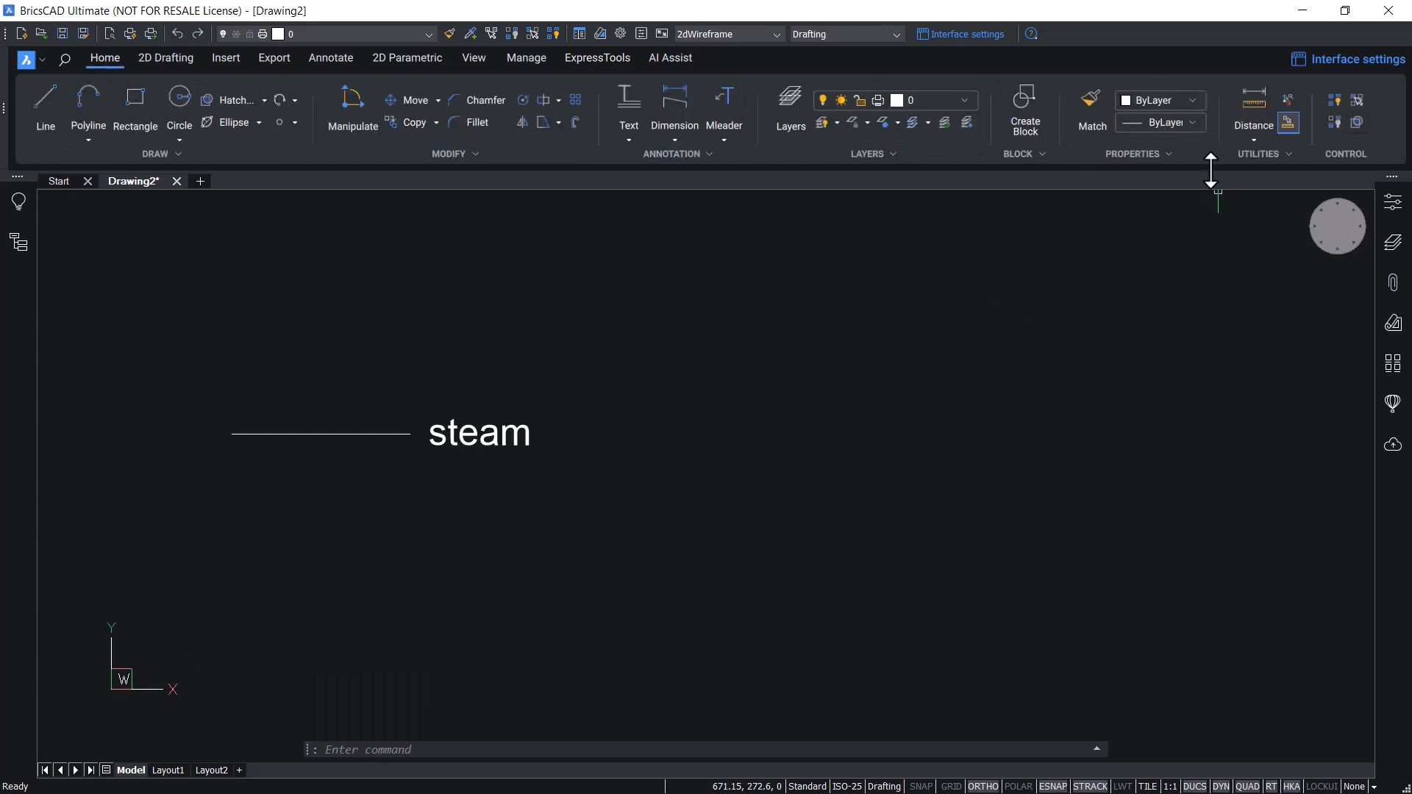
click(1190, 122)
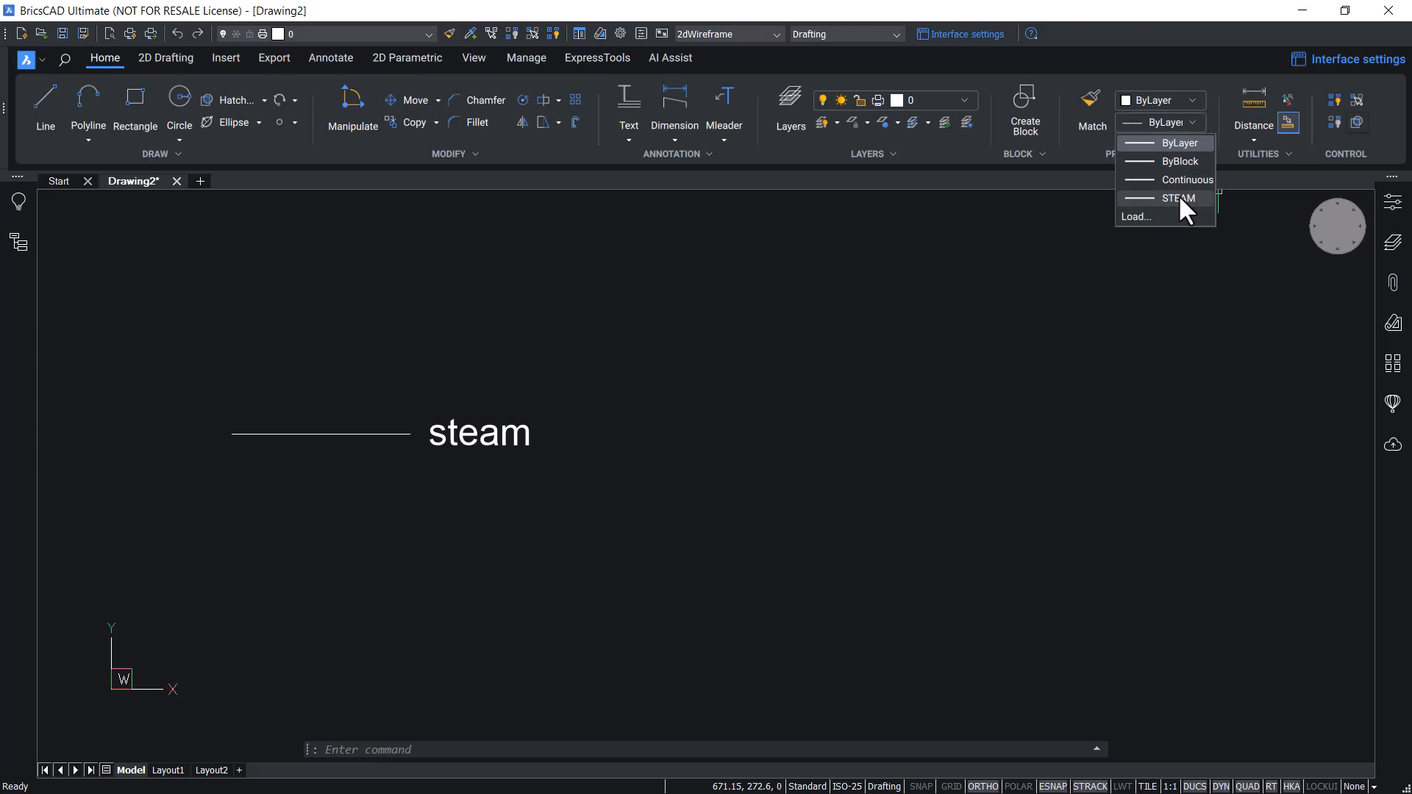
click(1177, 198)
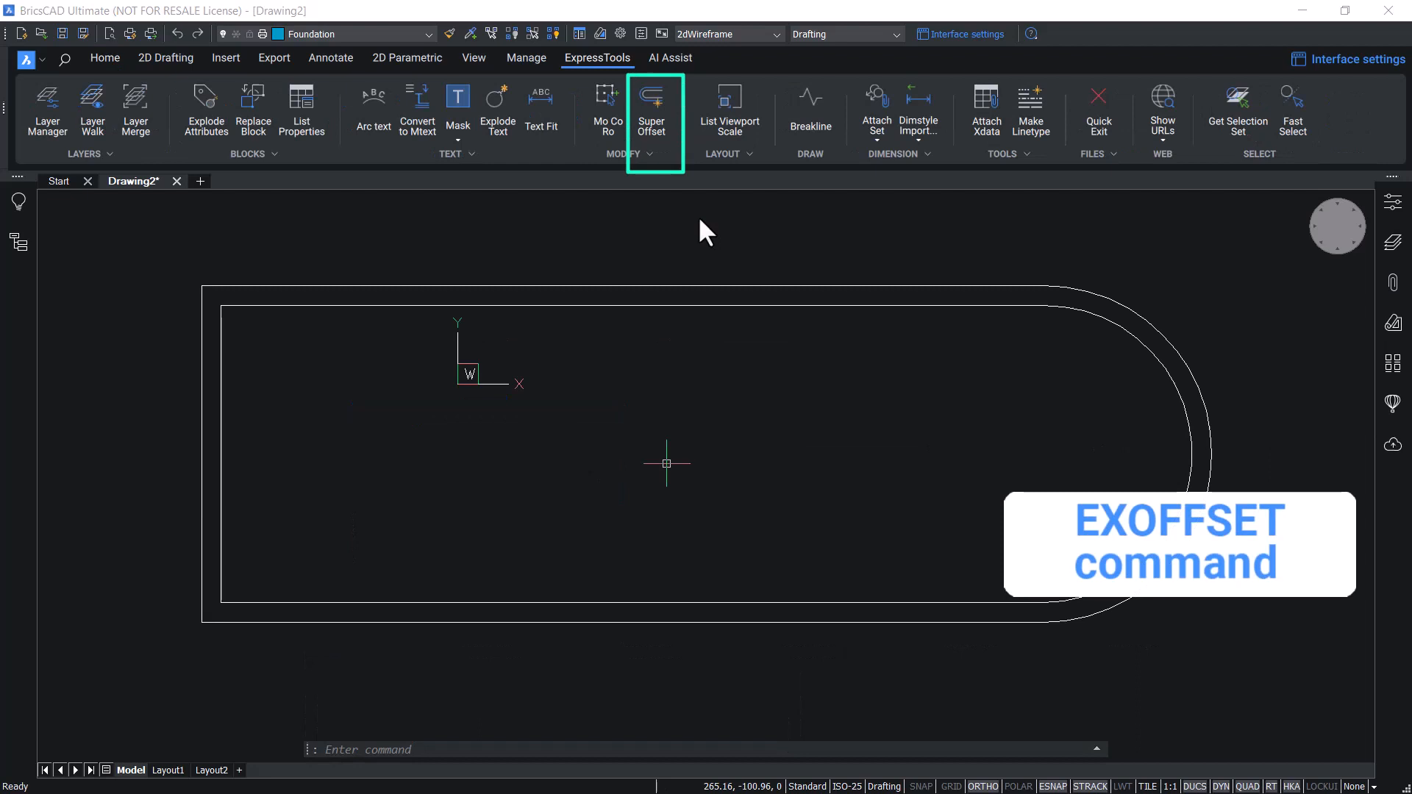
click(103, 57)
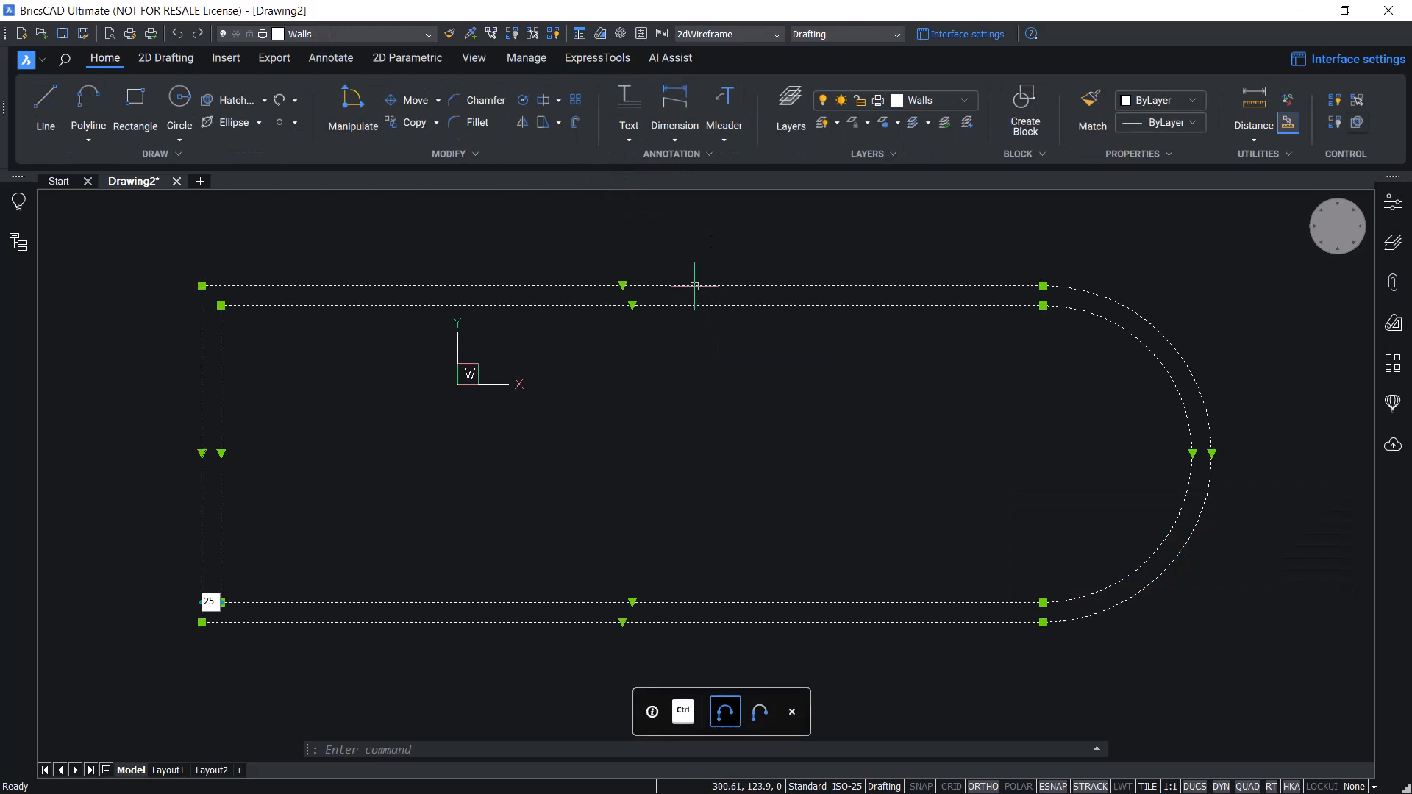
click(963, 100)
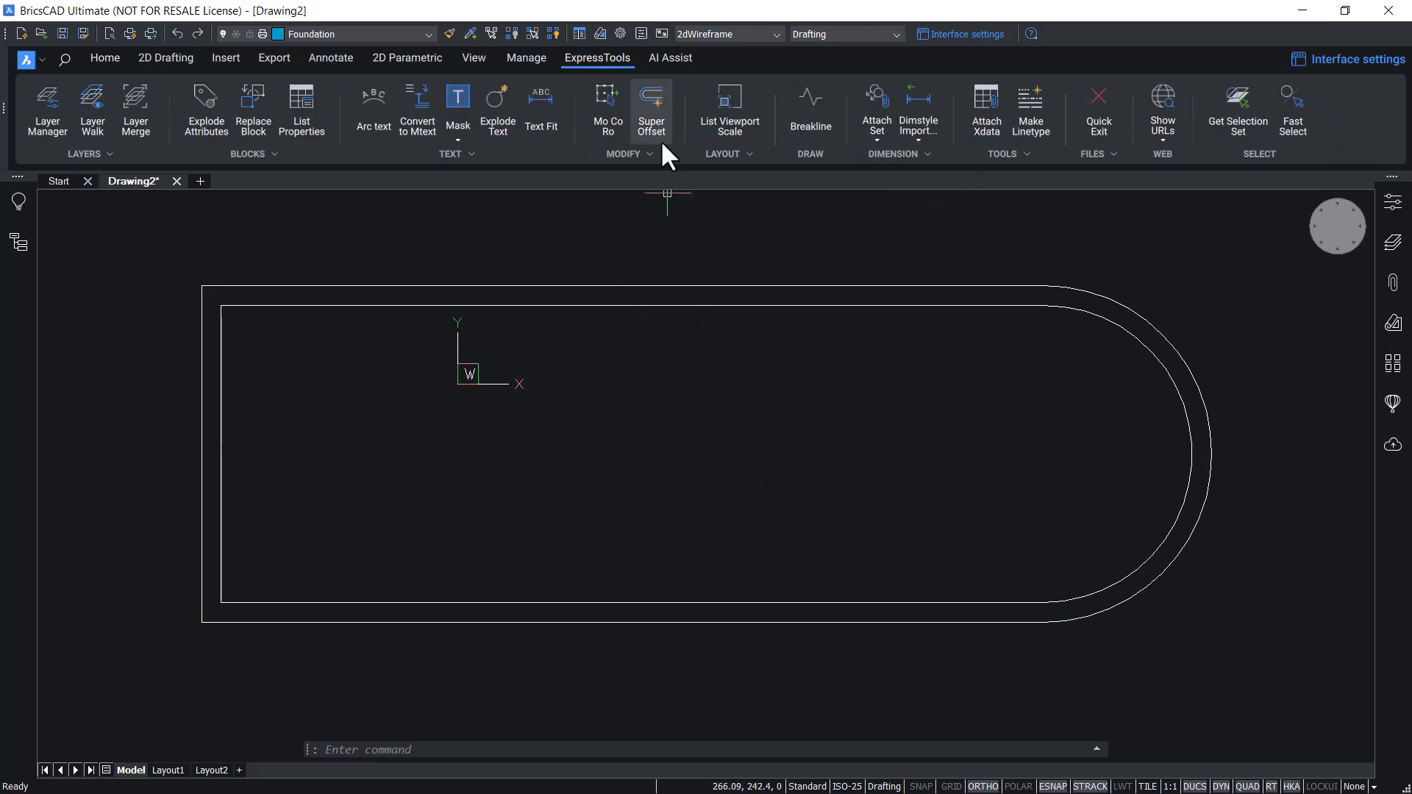
Start Super Offset with distance 5 and the Fillet offset type.
click(650, 104)
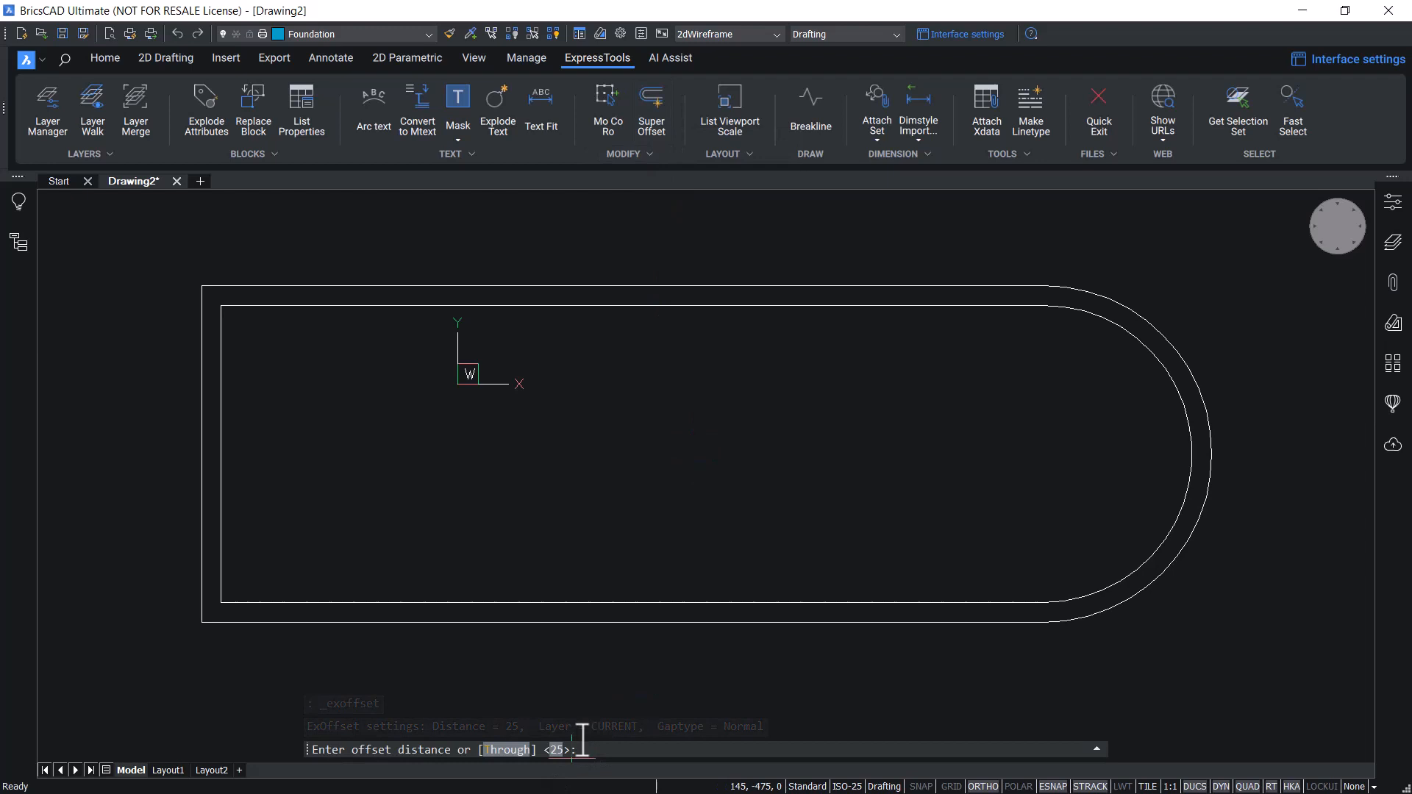
text(5)
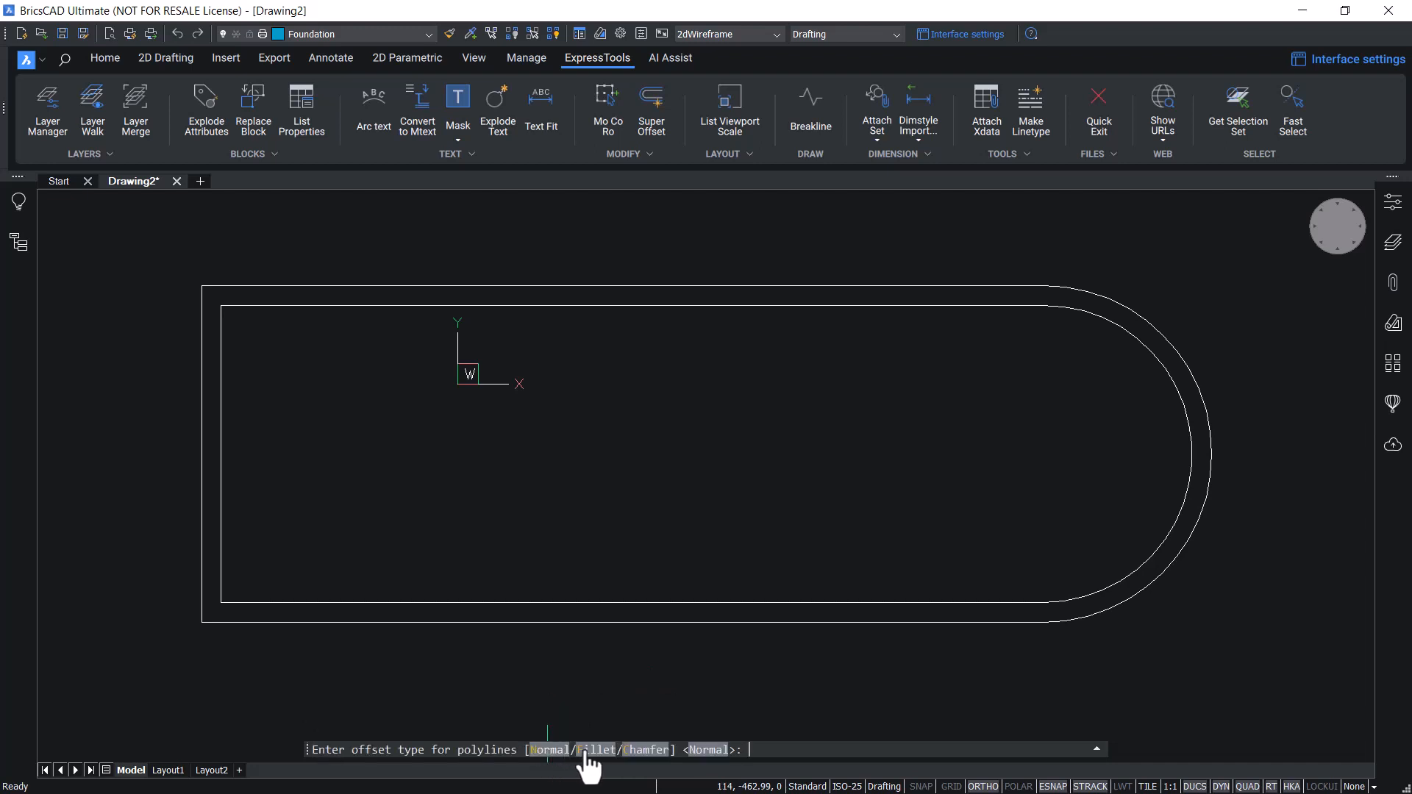
text(F)
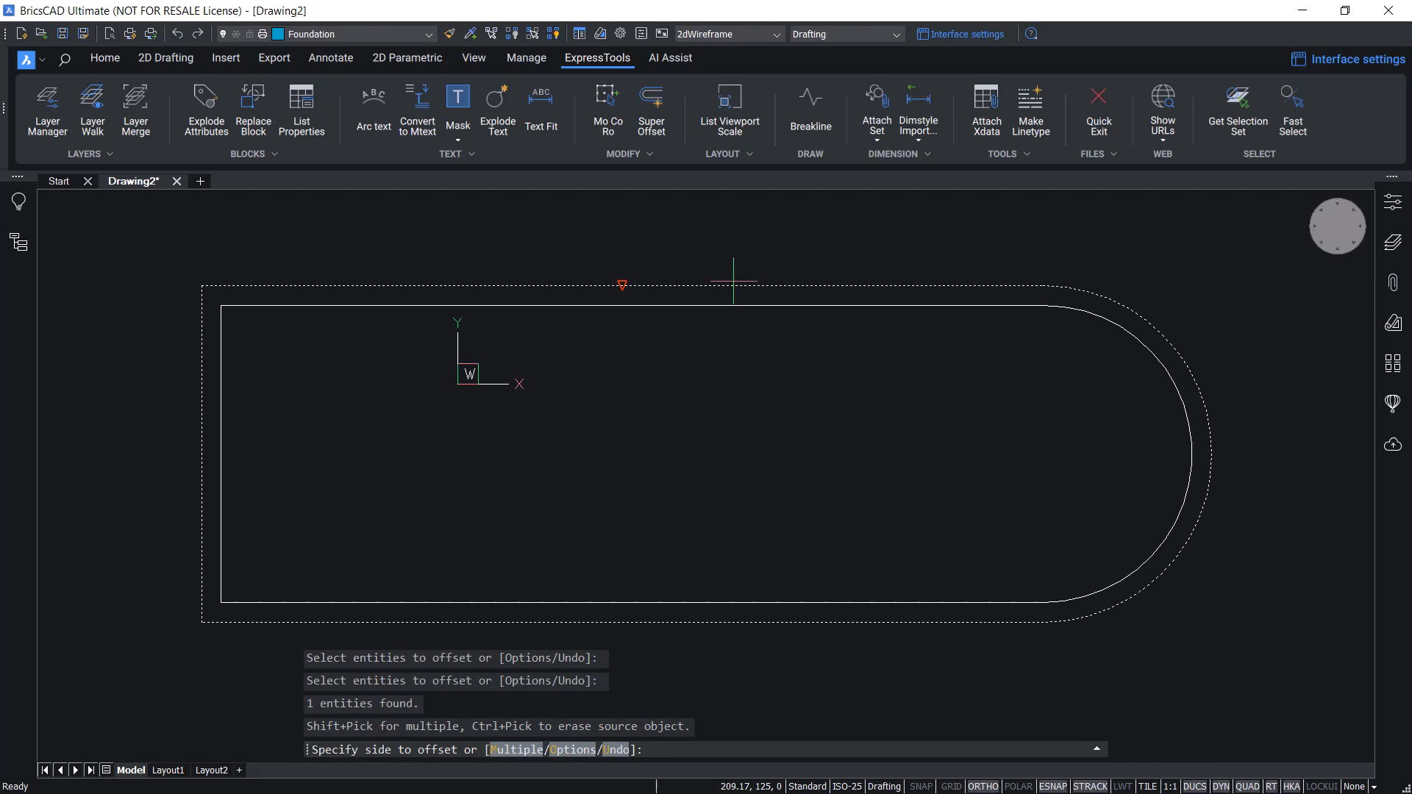
Place the offset copy outside the outer rounded outline and inspect its corner.
click(839, 302)
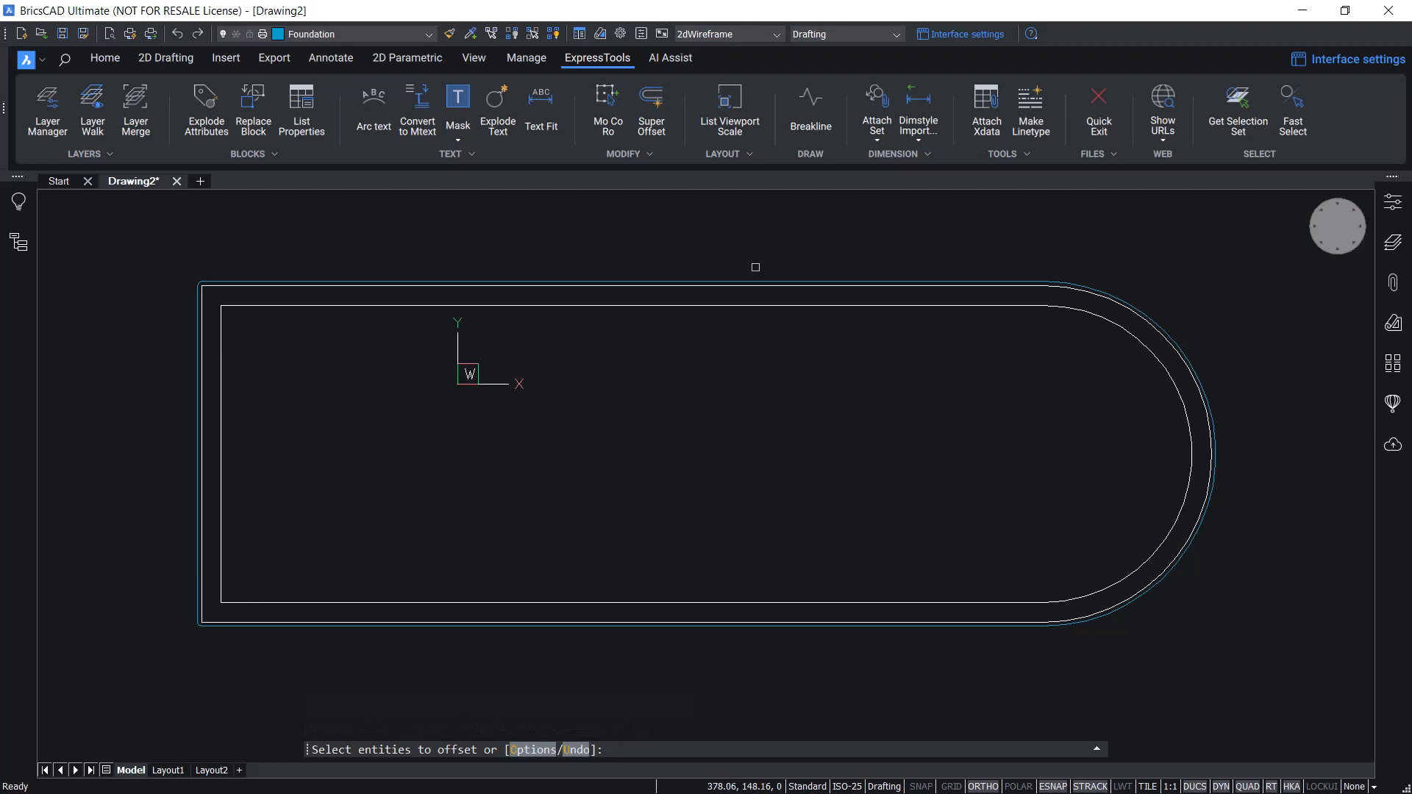
mouse_move(282, 266)
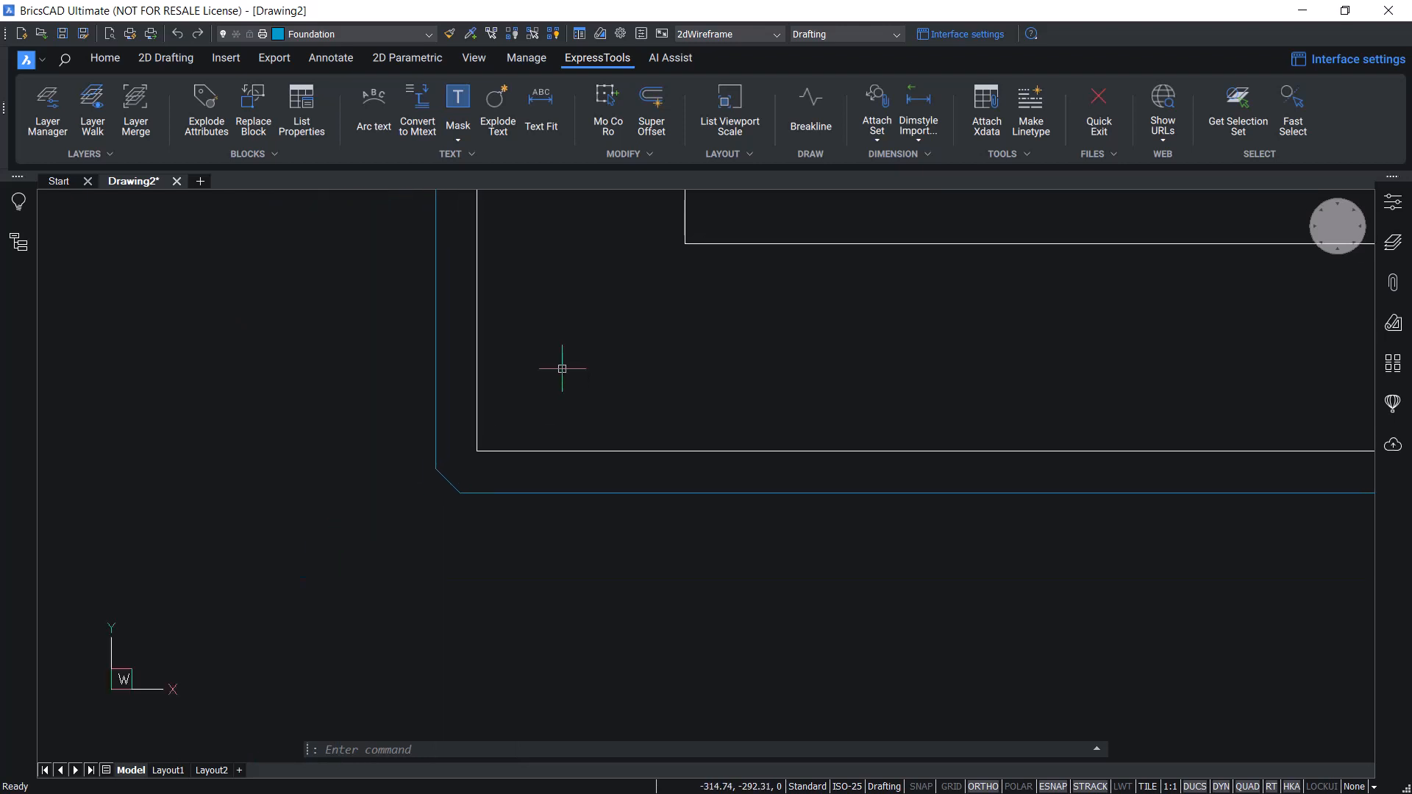
click(1098, 108)
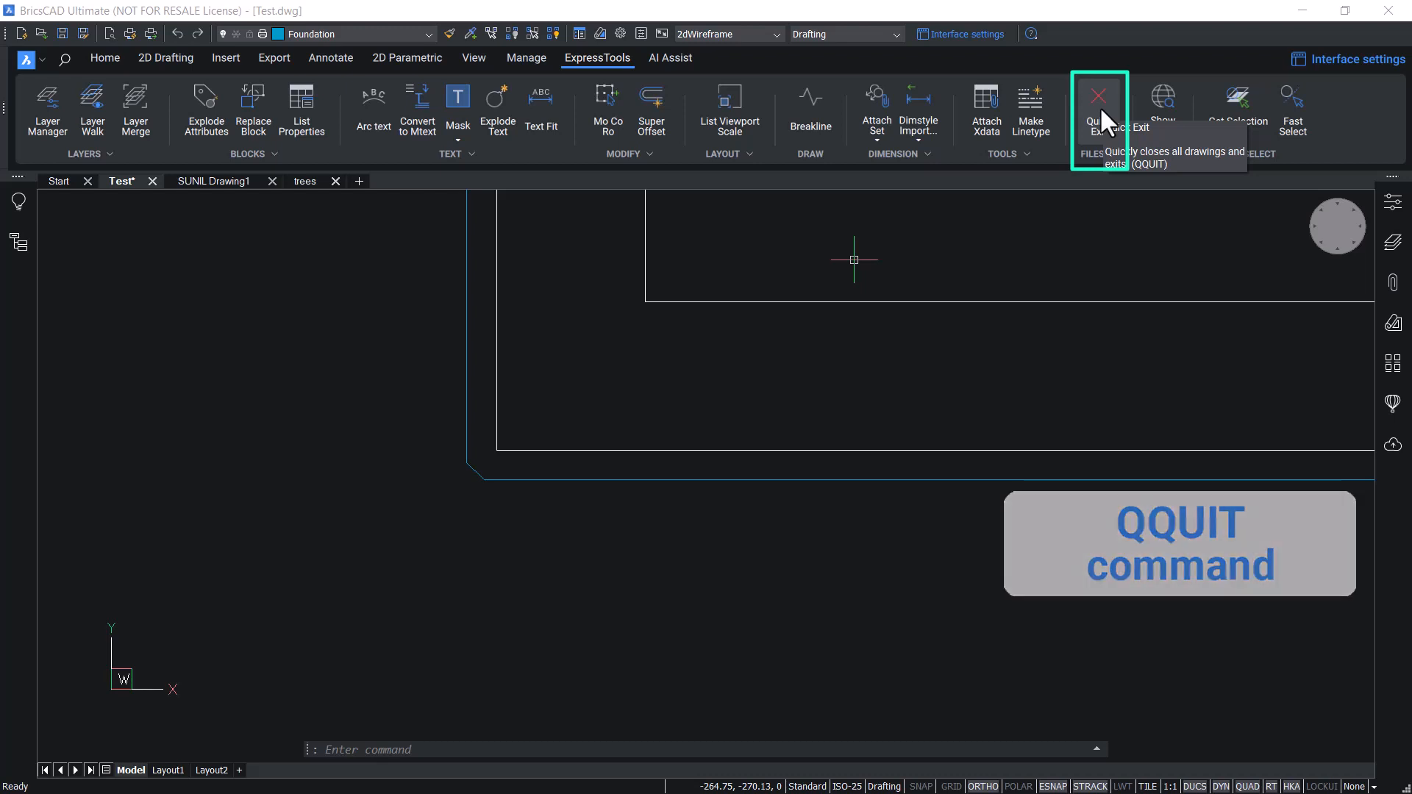
Quick Exit all drawings, answering Yes to save Test.dwg.
click(1096, 103)
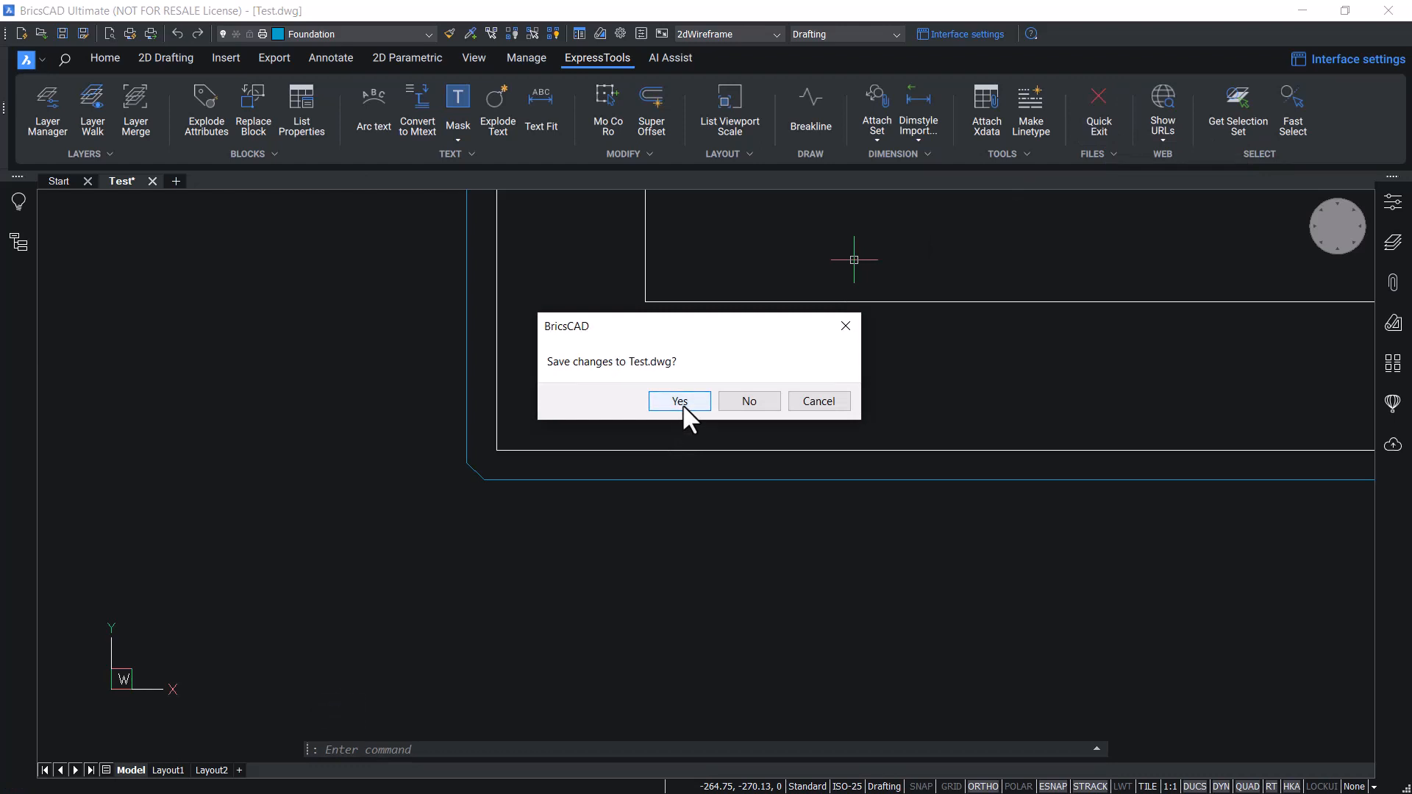
click(677, 401)
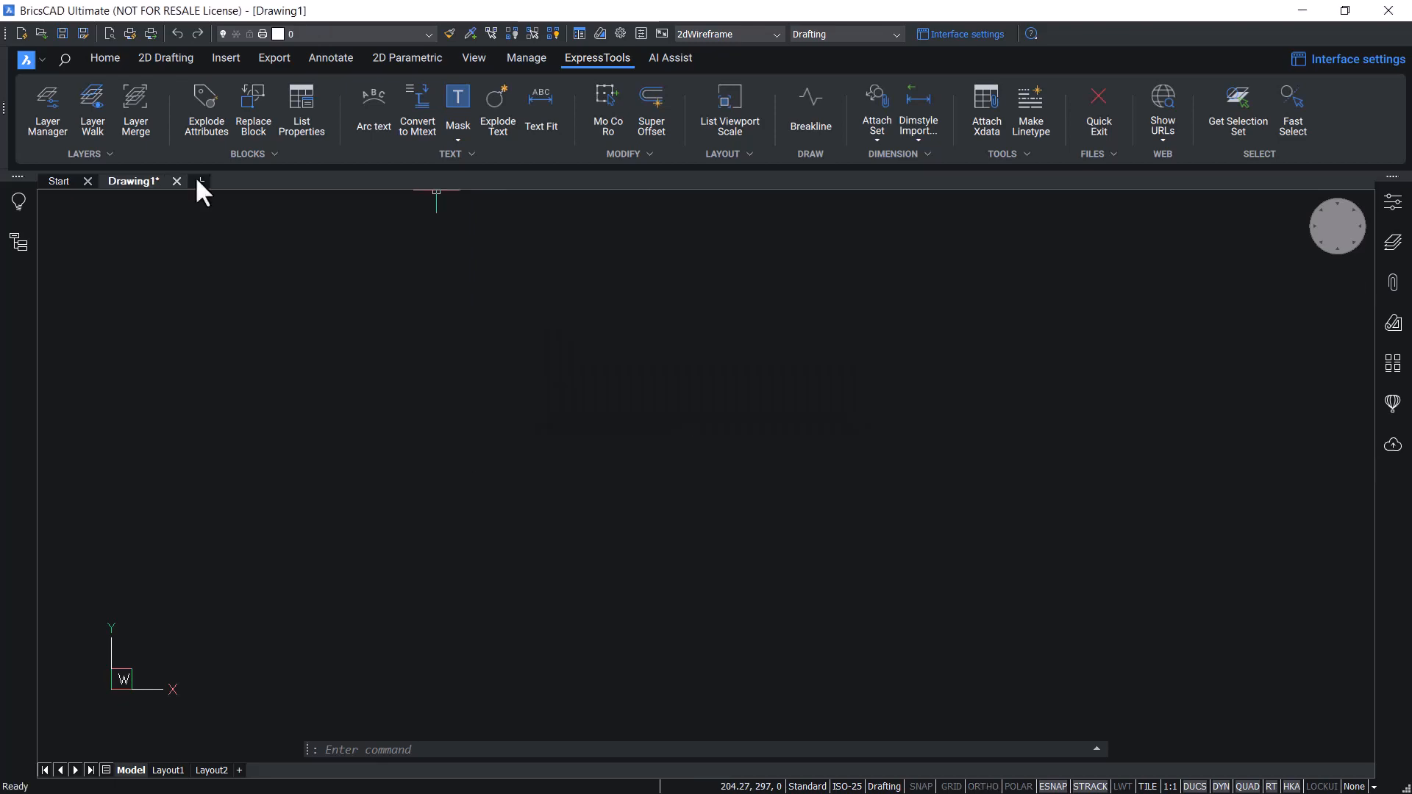